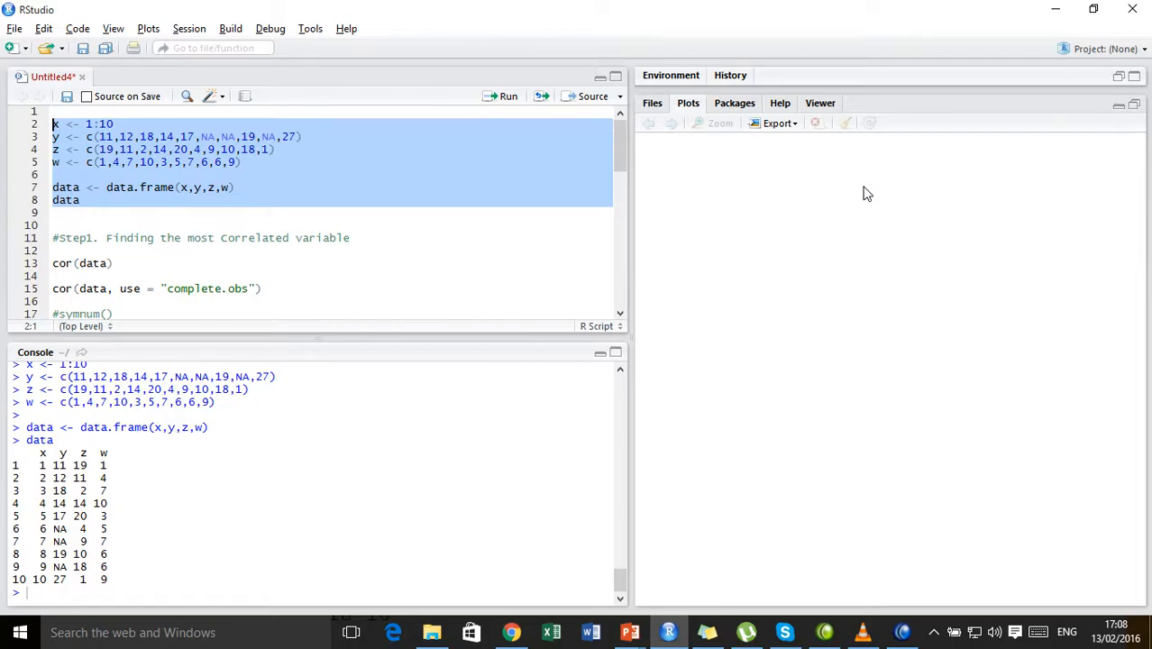
mouse_move(189, 202)
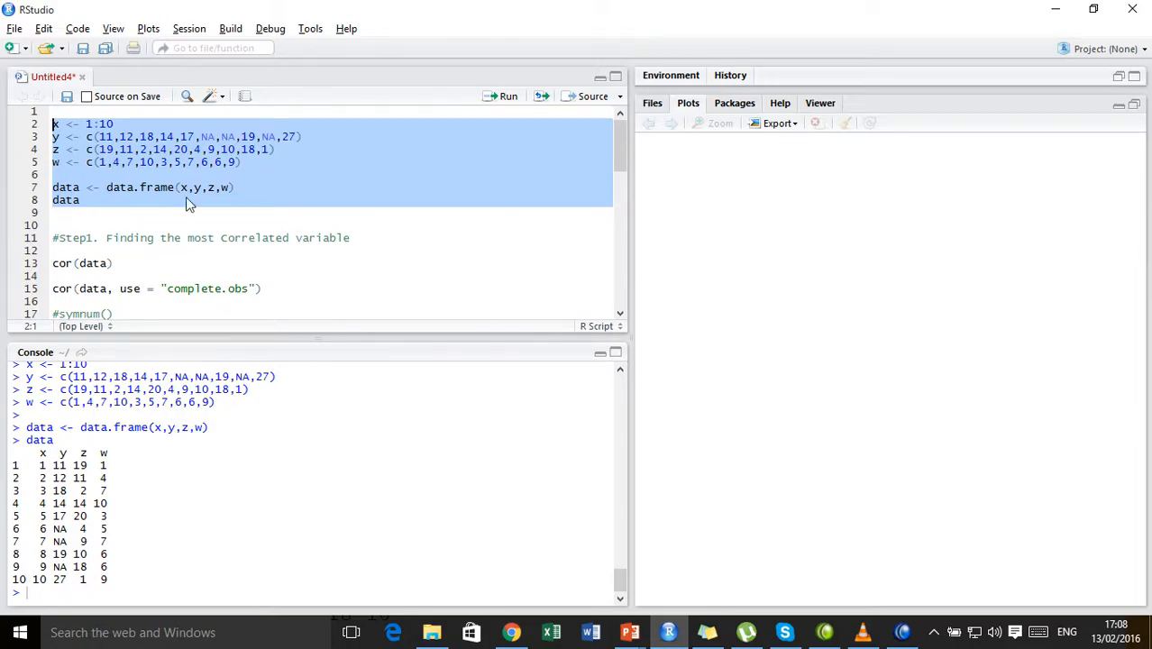
mouse_move(118, 463)
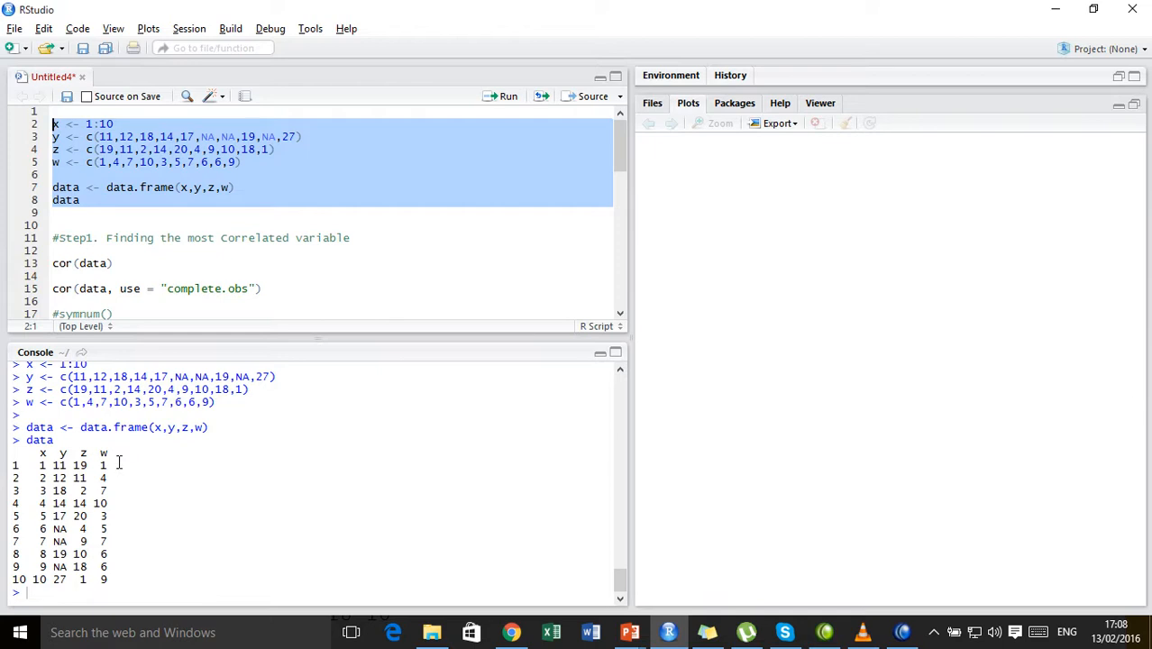
Print cor(data), which shows NA for y, then complete.obs correlations with full values.
double_click(115, 427)
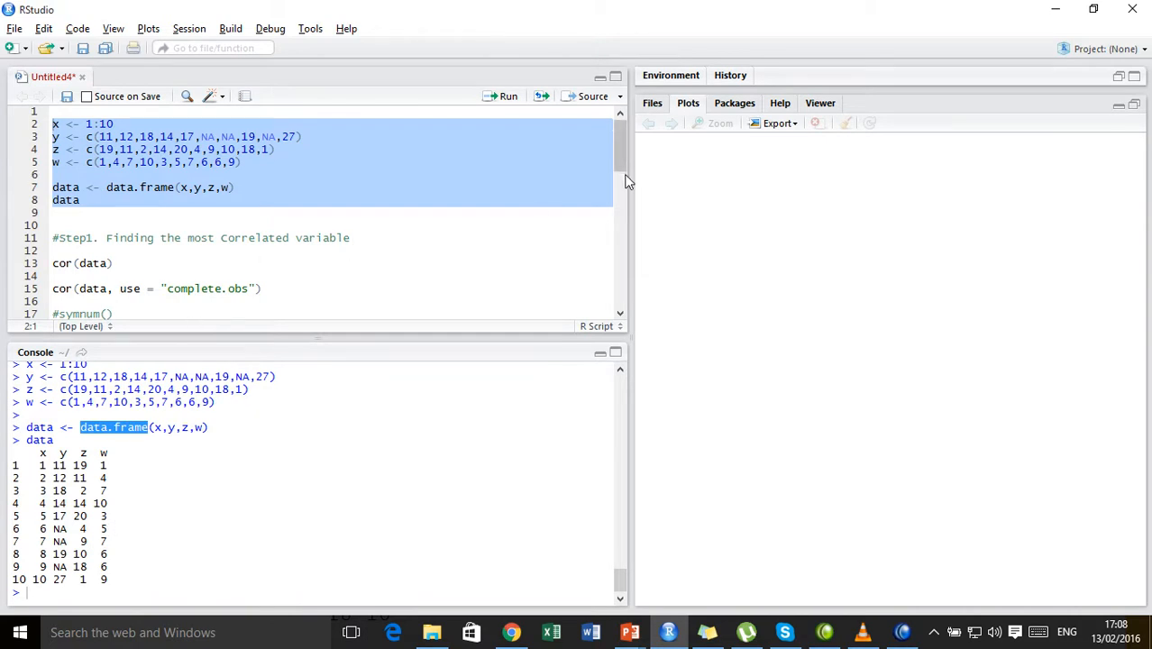
mouse_move(151, 268)
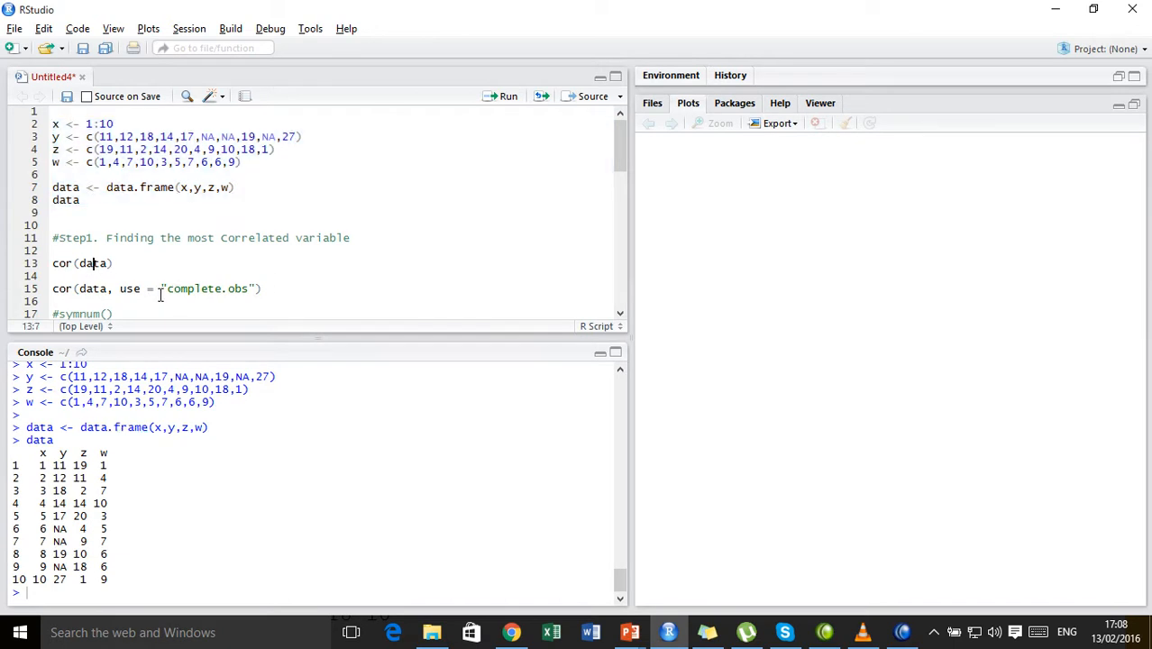
left_click(507, 96)
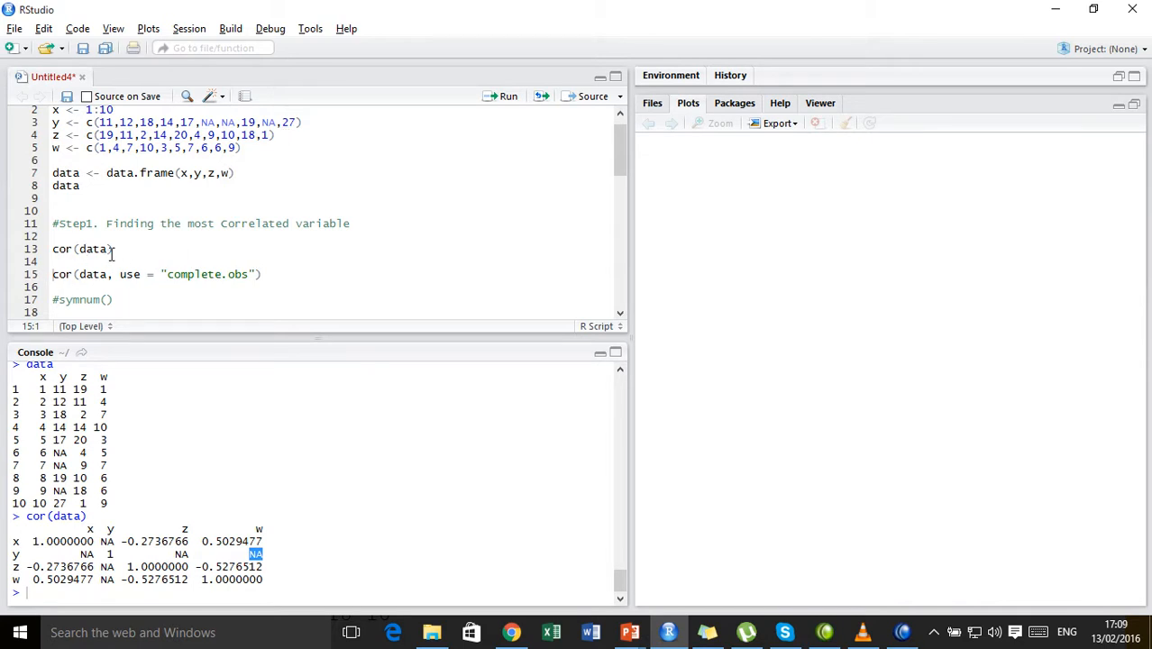
mouse_move(251, 267)
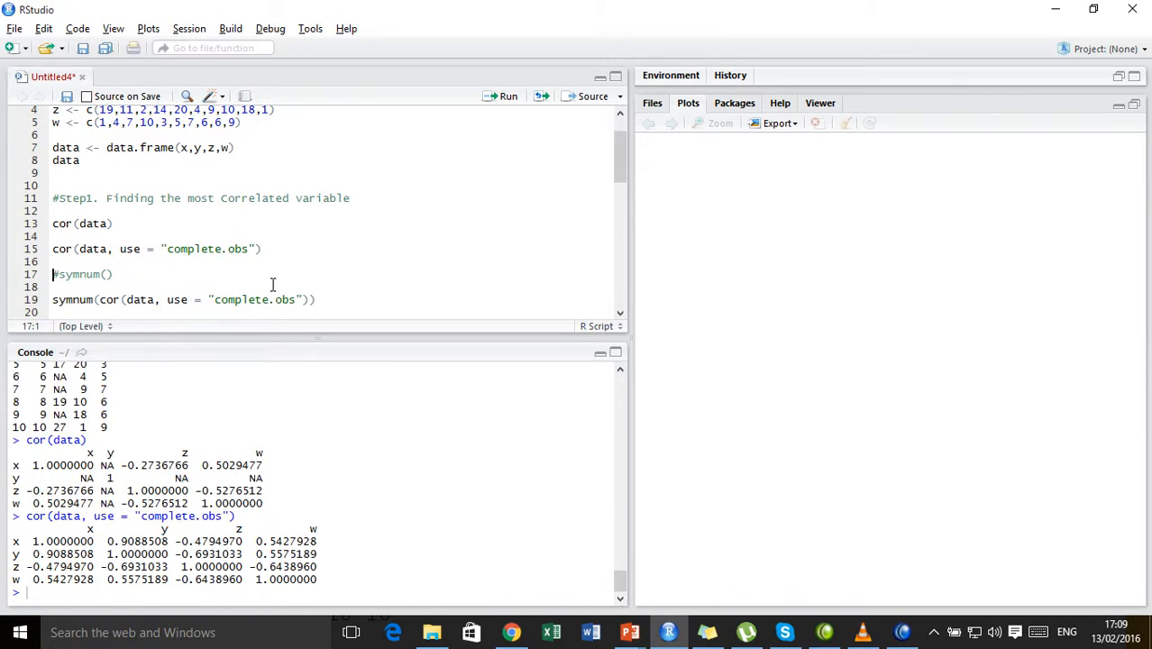
left_click_drag(27, 540, 317, 579)
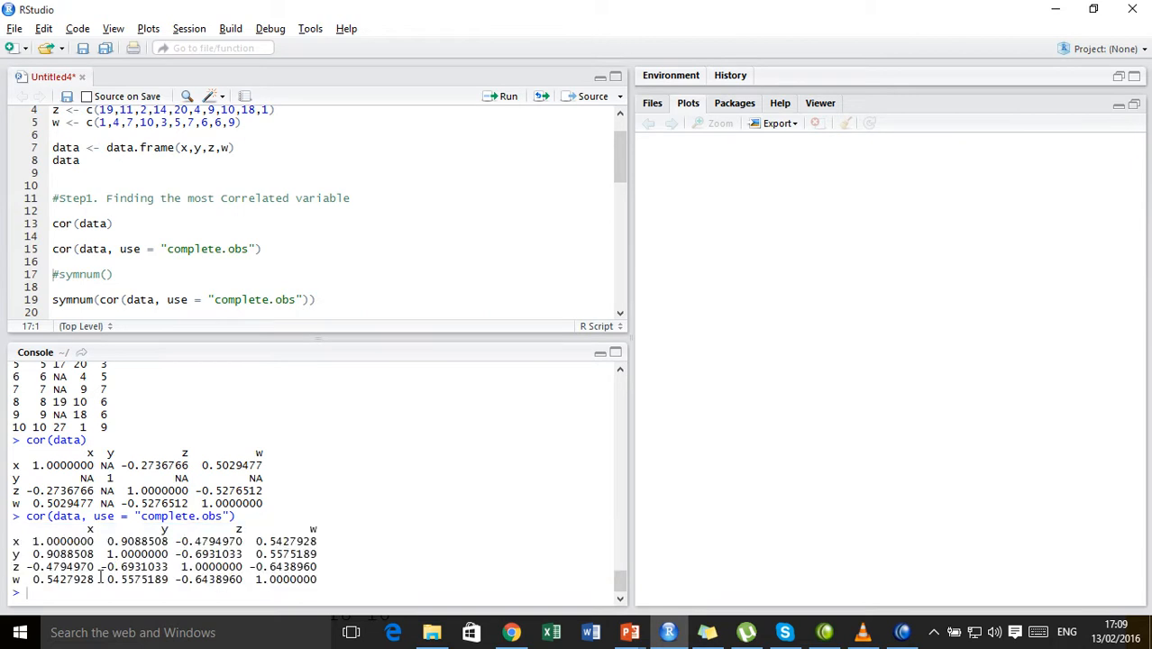
double_click(63, 553)
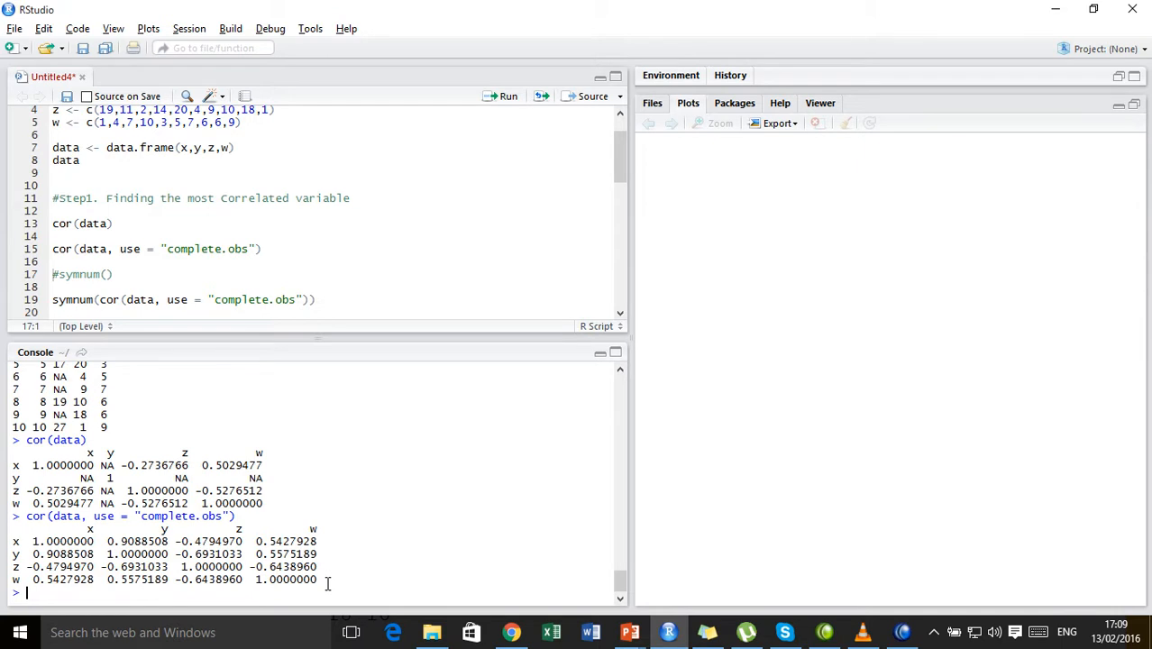
scroll("down", 3)
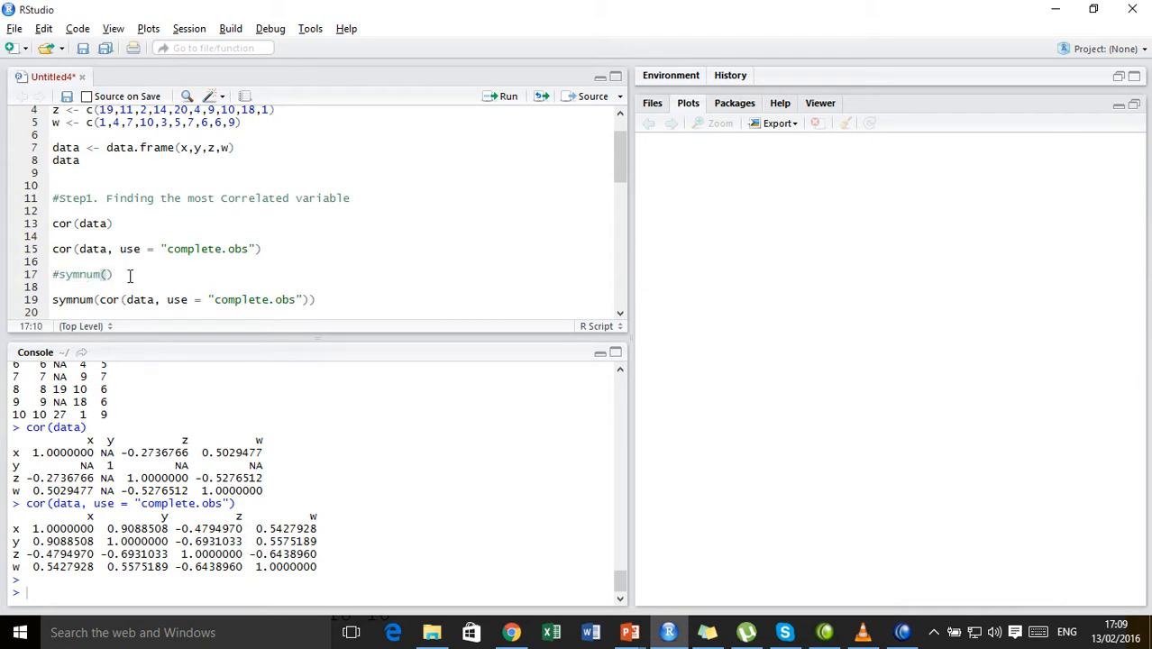
left_click(72, 300)
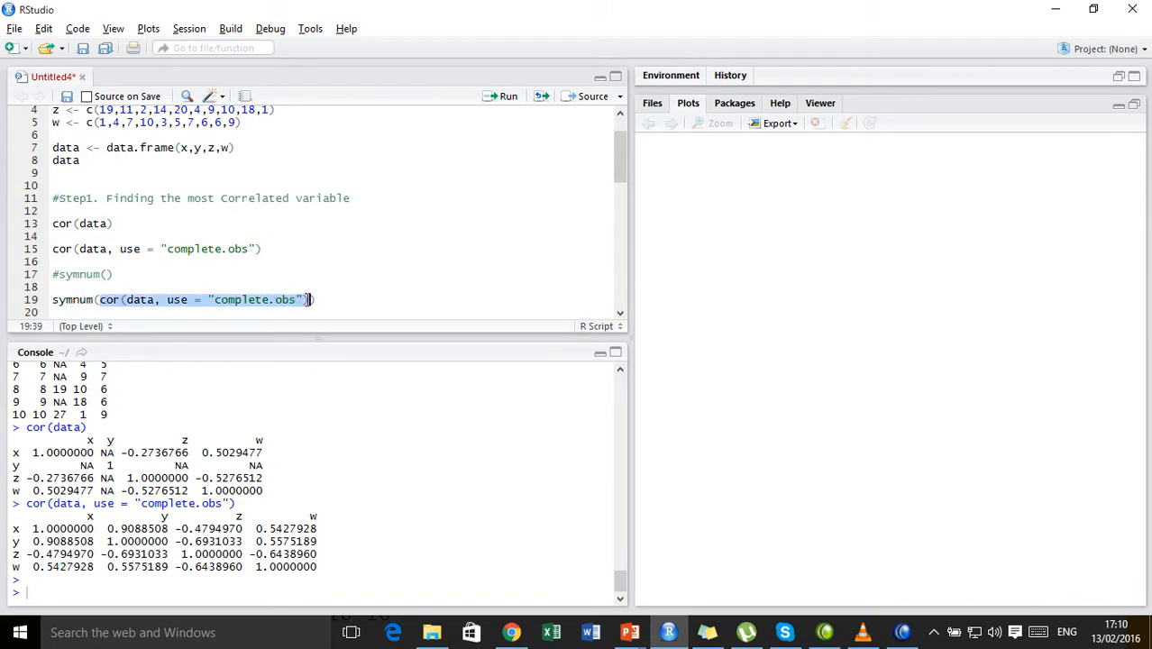
Run symnum on complete-case correlations, highlighting the symbolic table, legend, and x–y star.
left_click(275, 299)
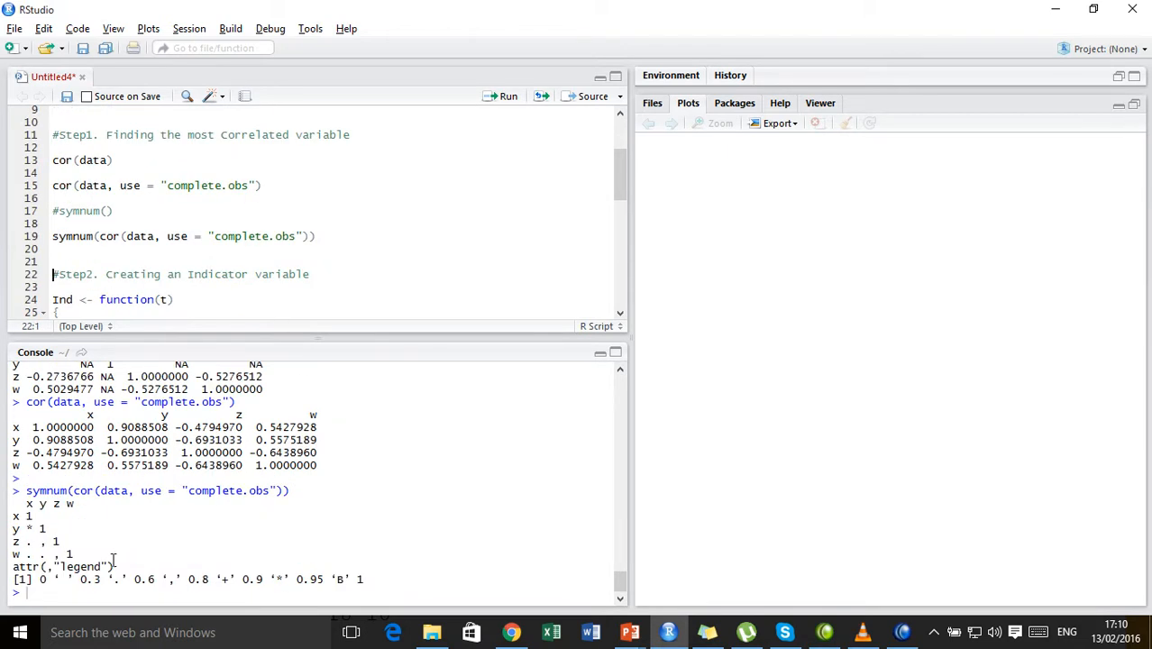
left_click_drag(27, 503, 72, 553)
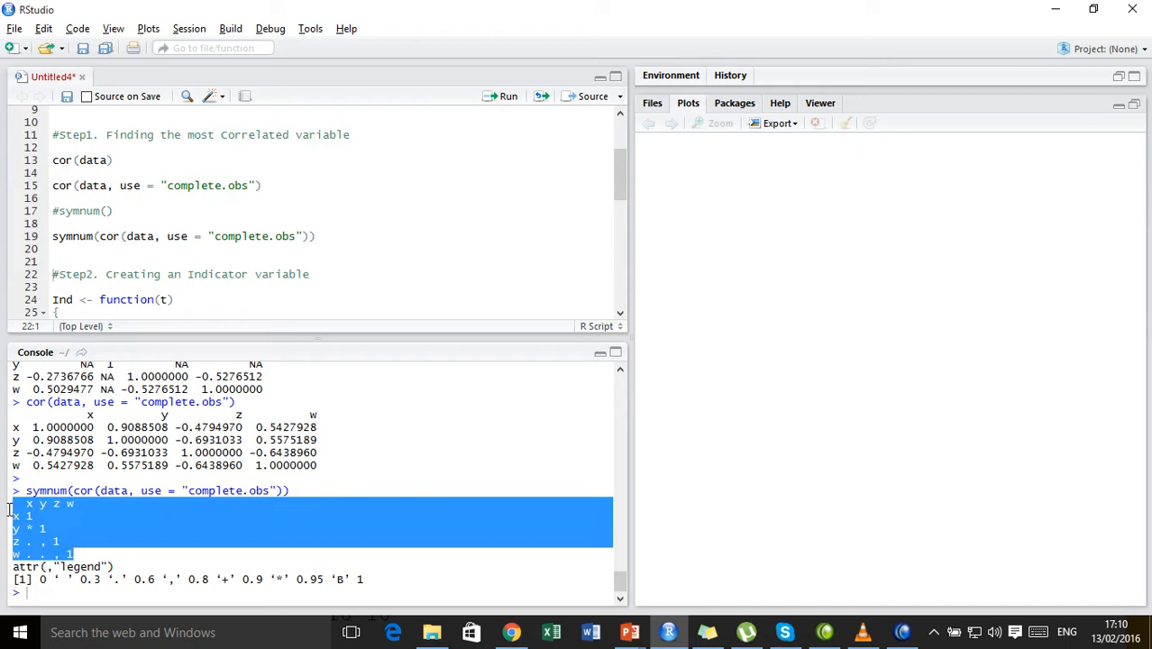
mouse_move(99, 566)
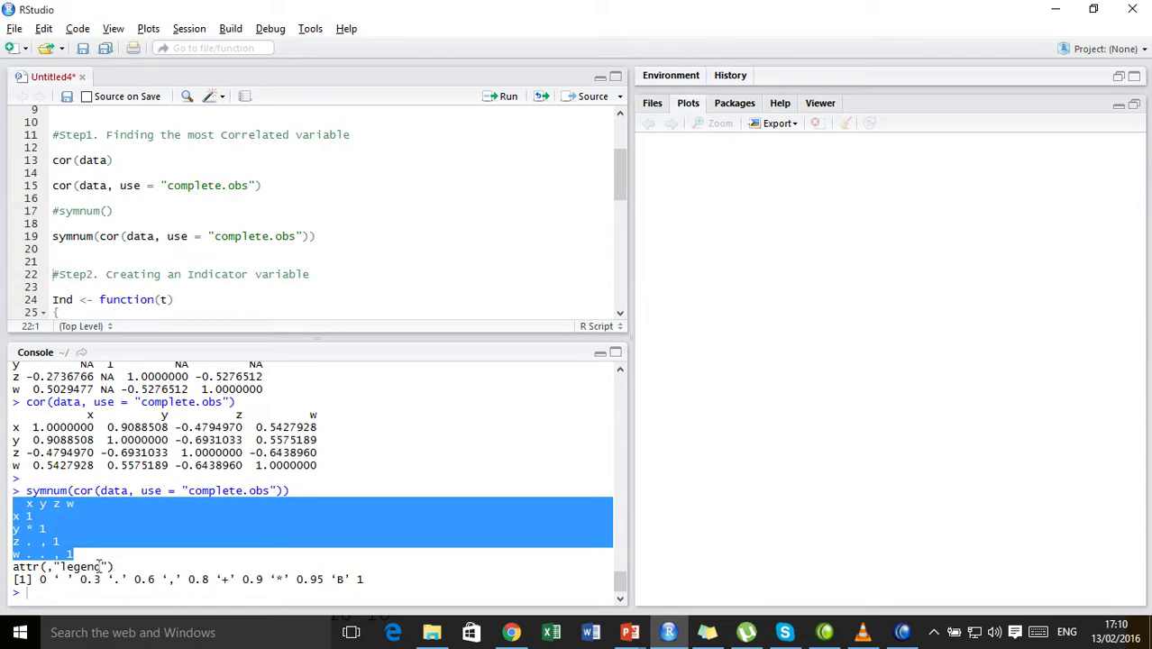
left_click(132, 566)
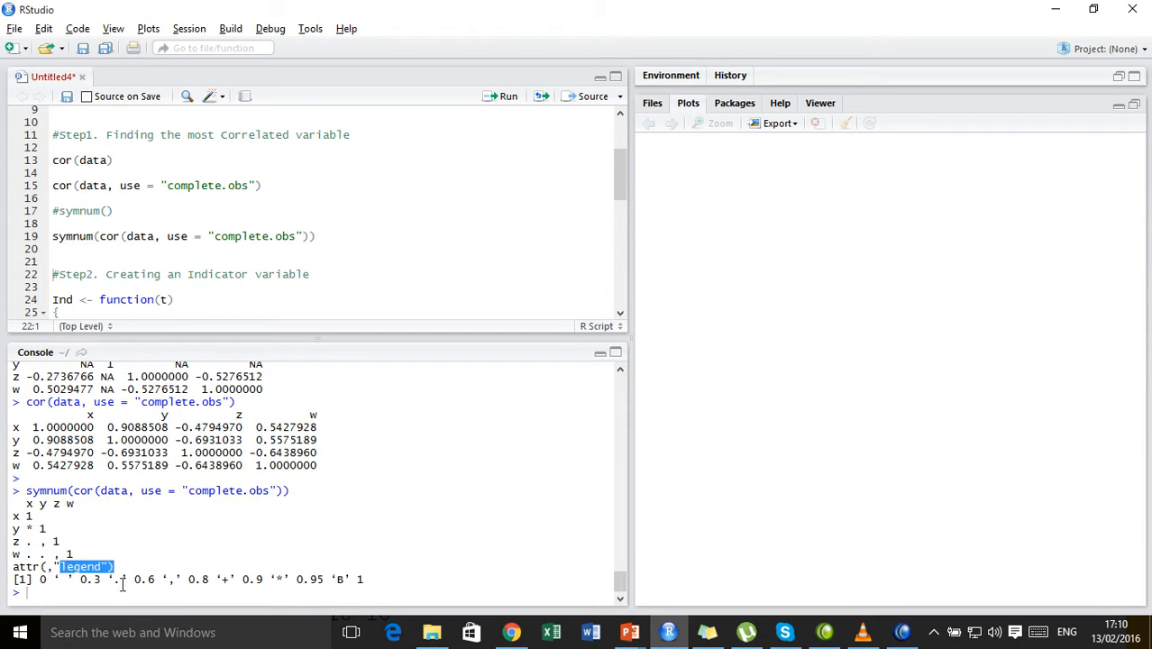
left_click(135, 579)
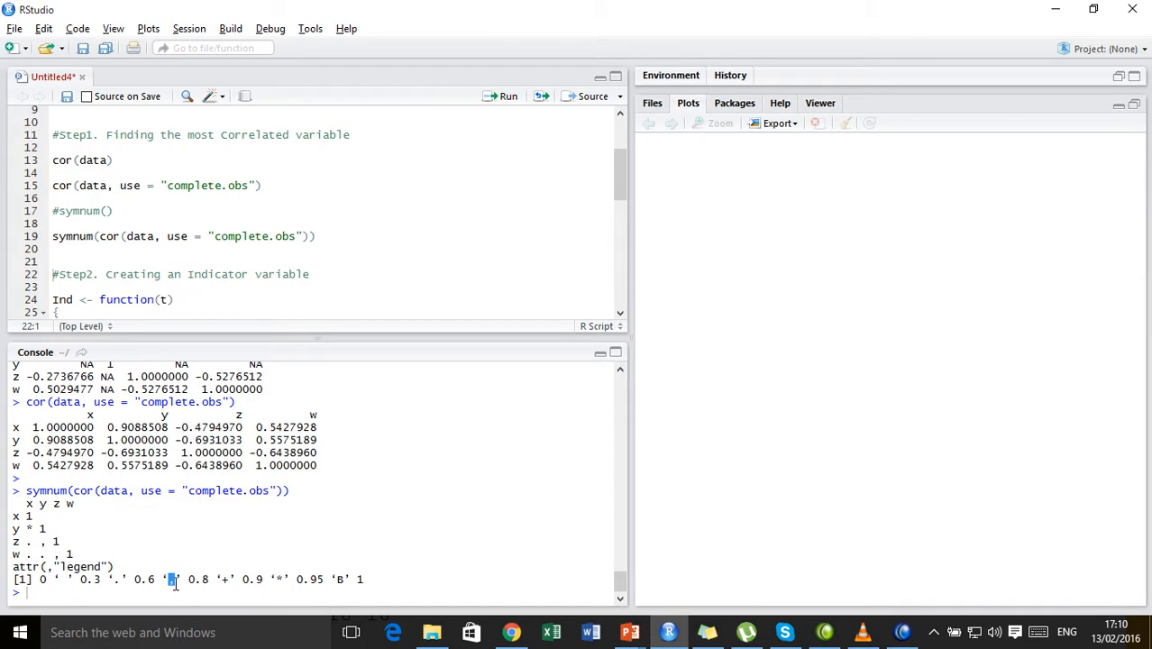
mouse_move(190, 579)
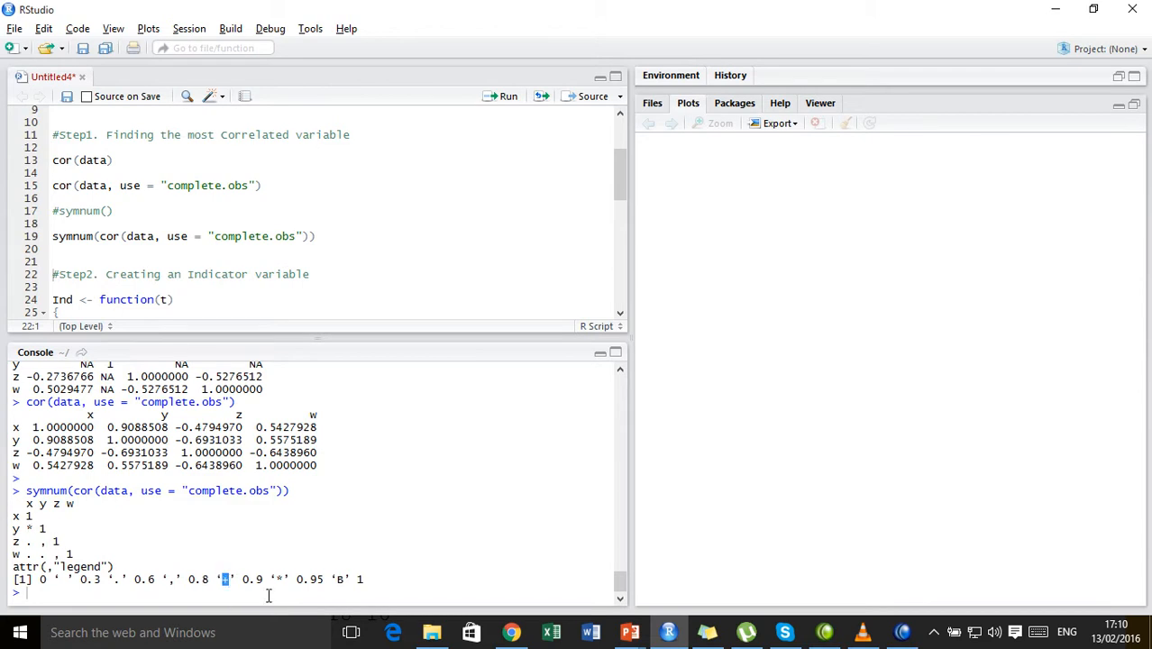
mouse_move(292, 548)
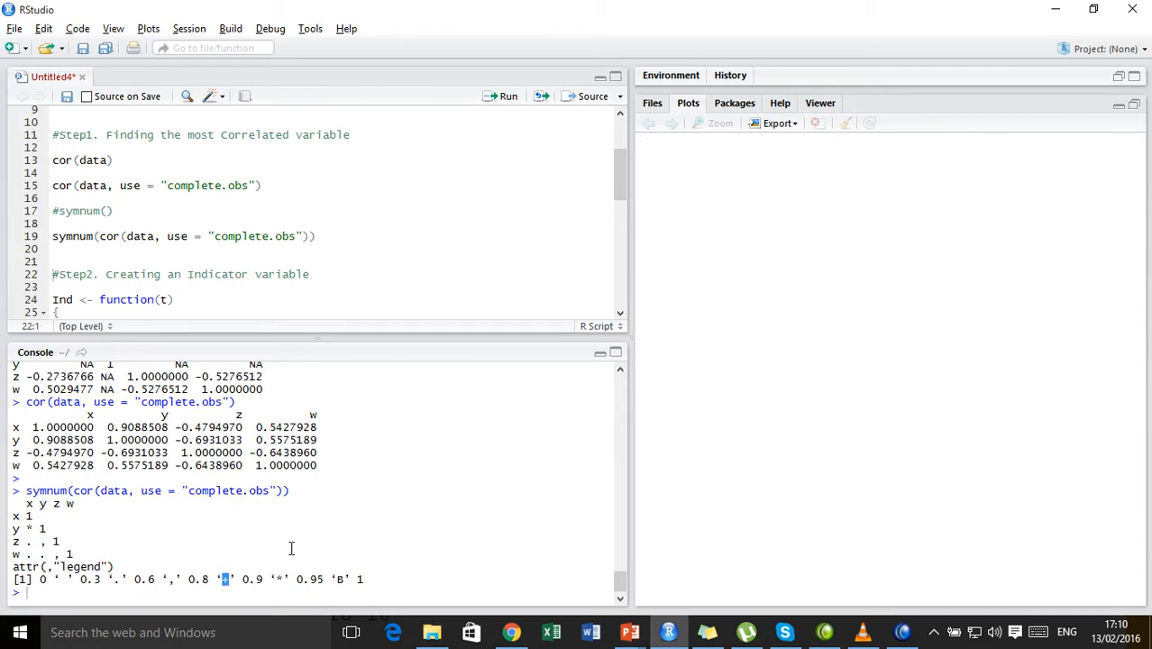
mouse_move(284, 579)
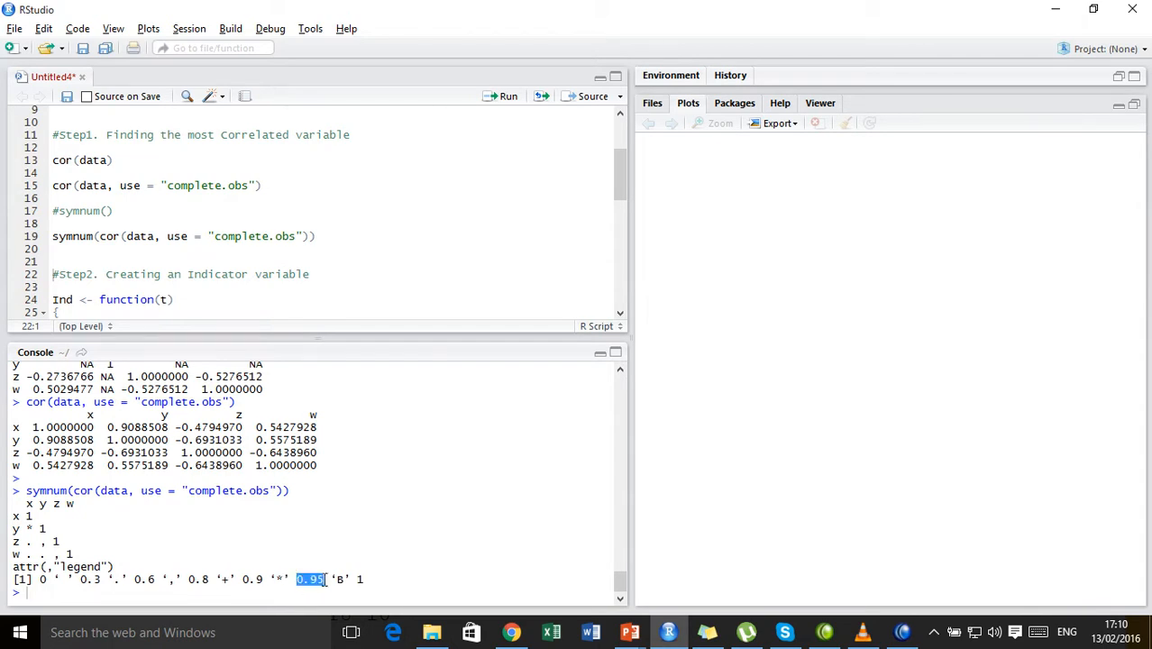
left_click(341, 579)
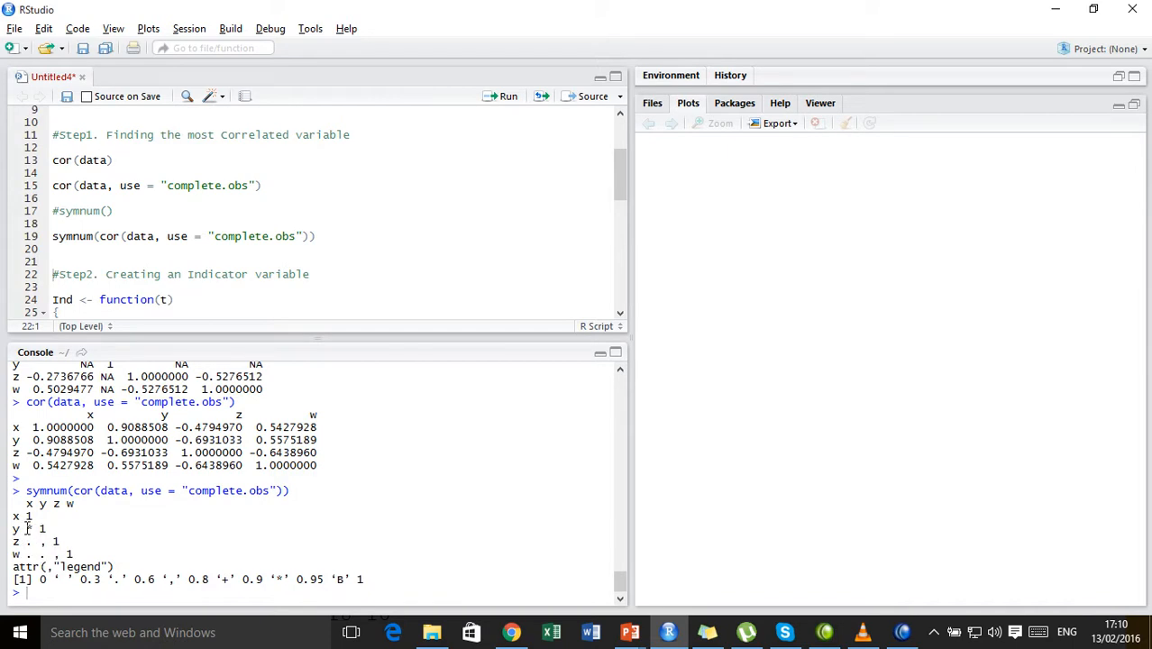
double_click(40, 529)
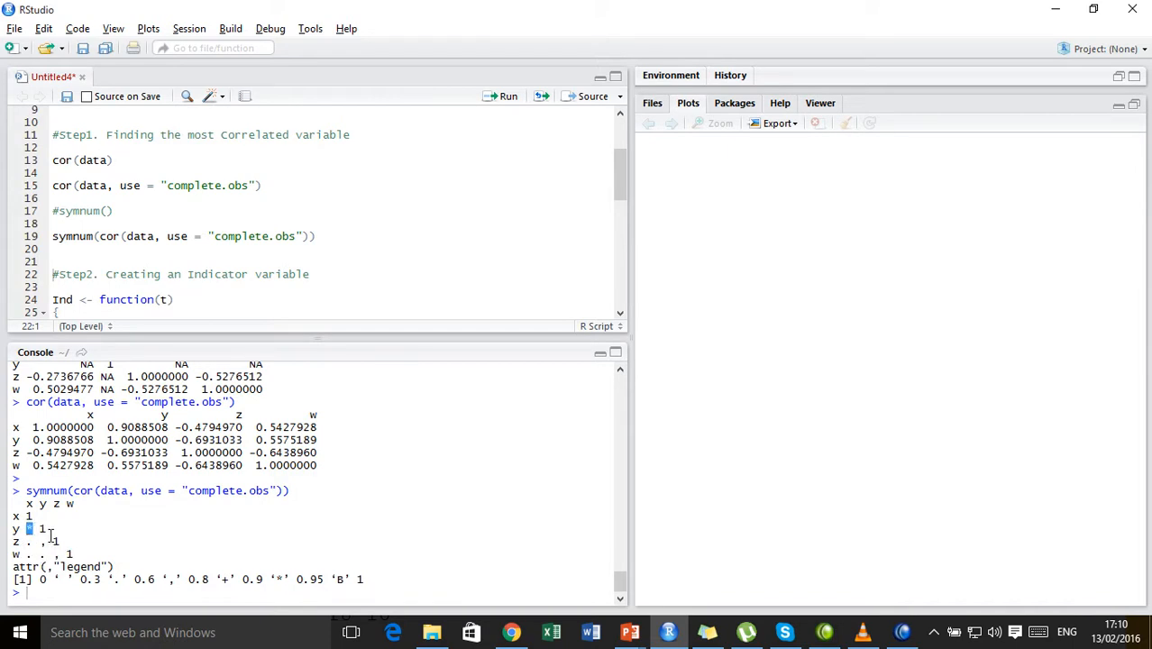
mouse_move(83, 533)
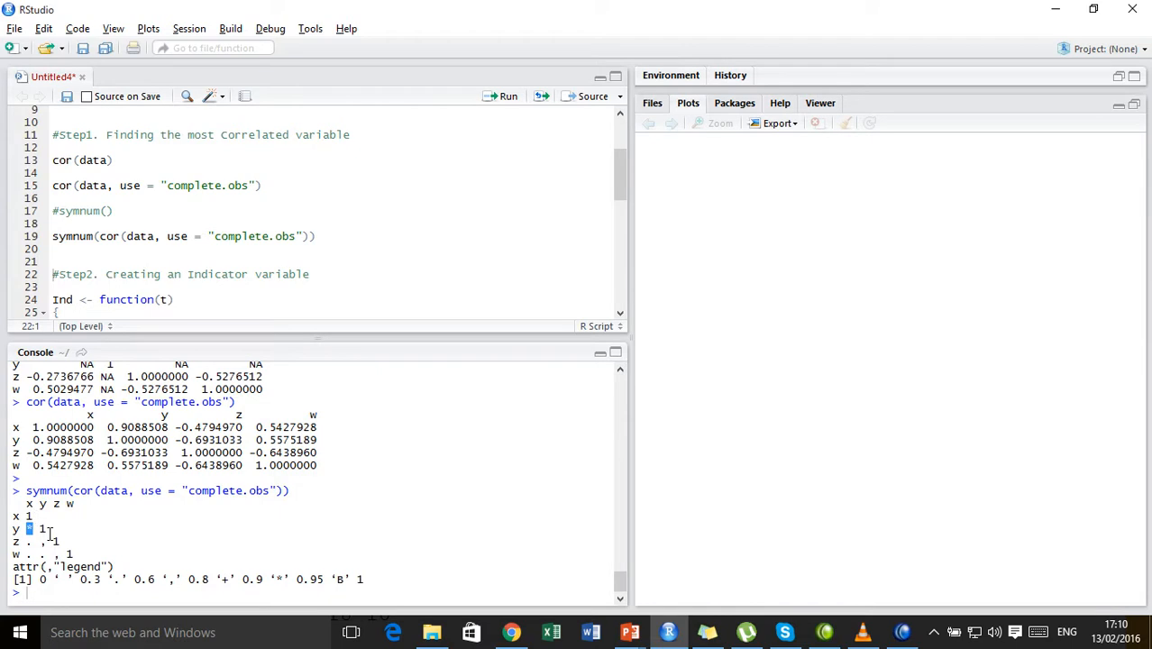
mouse_move(56, 593)
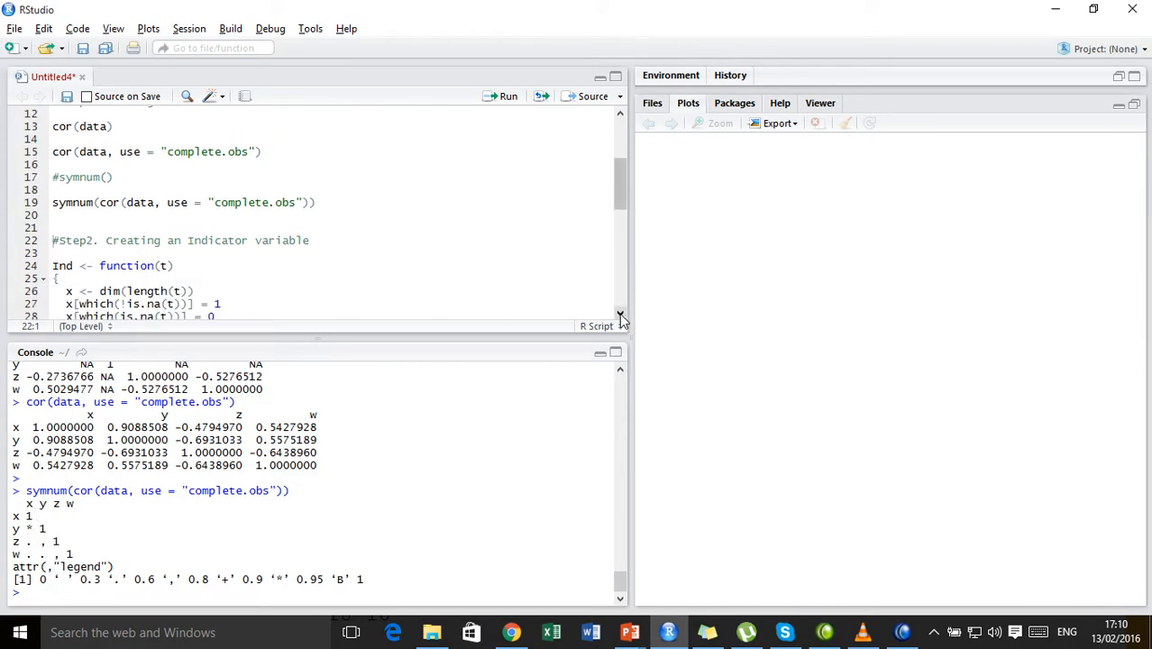
scroll("down", 3)
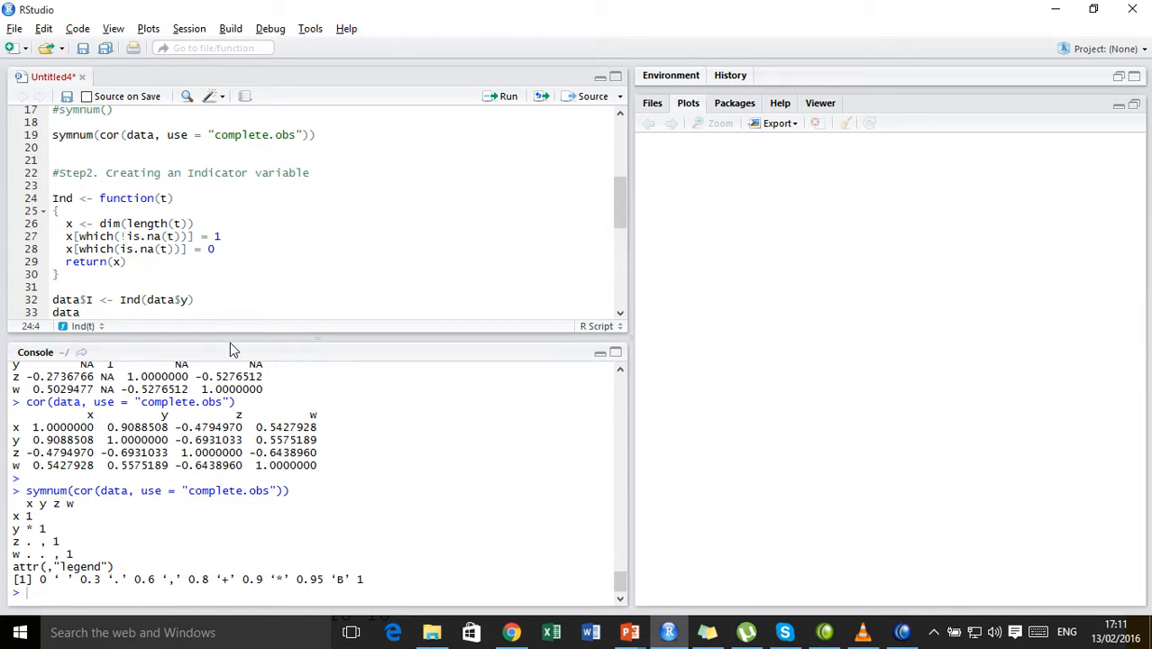
mouse_move(205, 317)
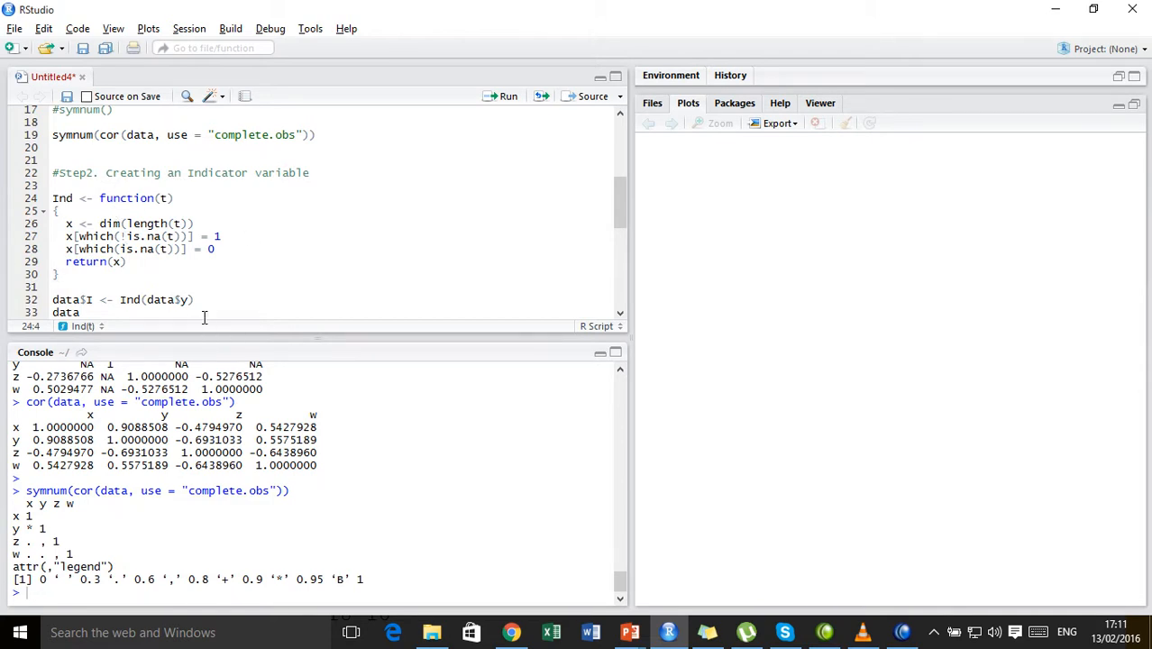
left_click(61, 197)
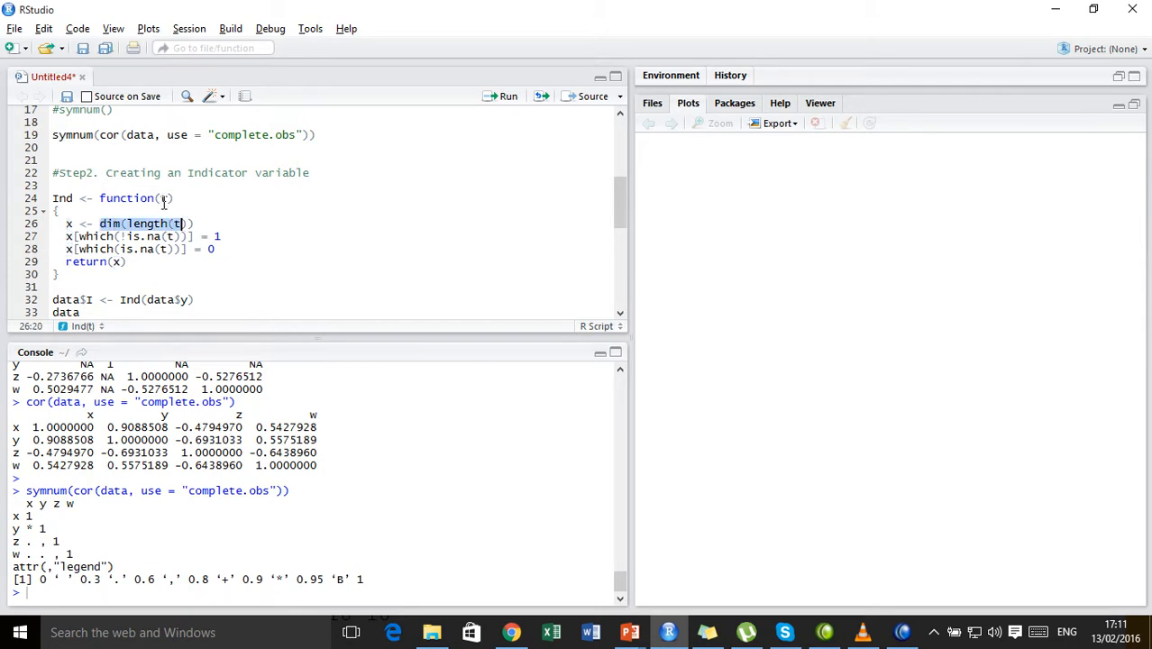
left_click(164, 197)
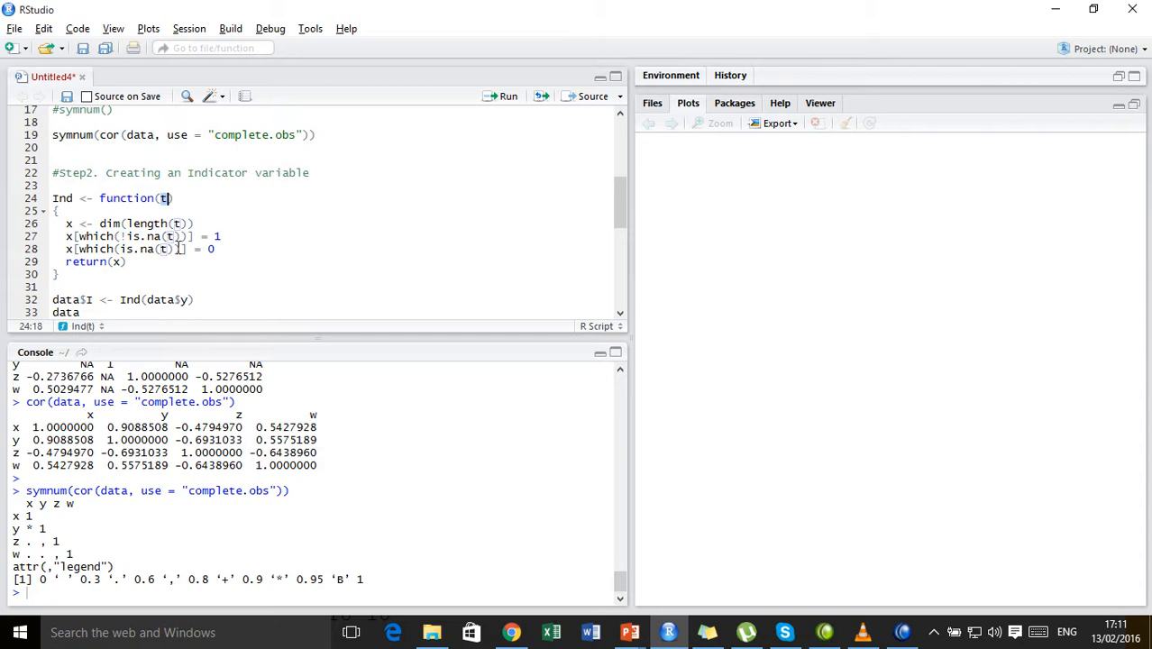
left_click(193, 222)
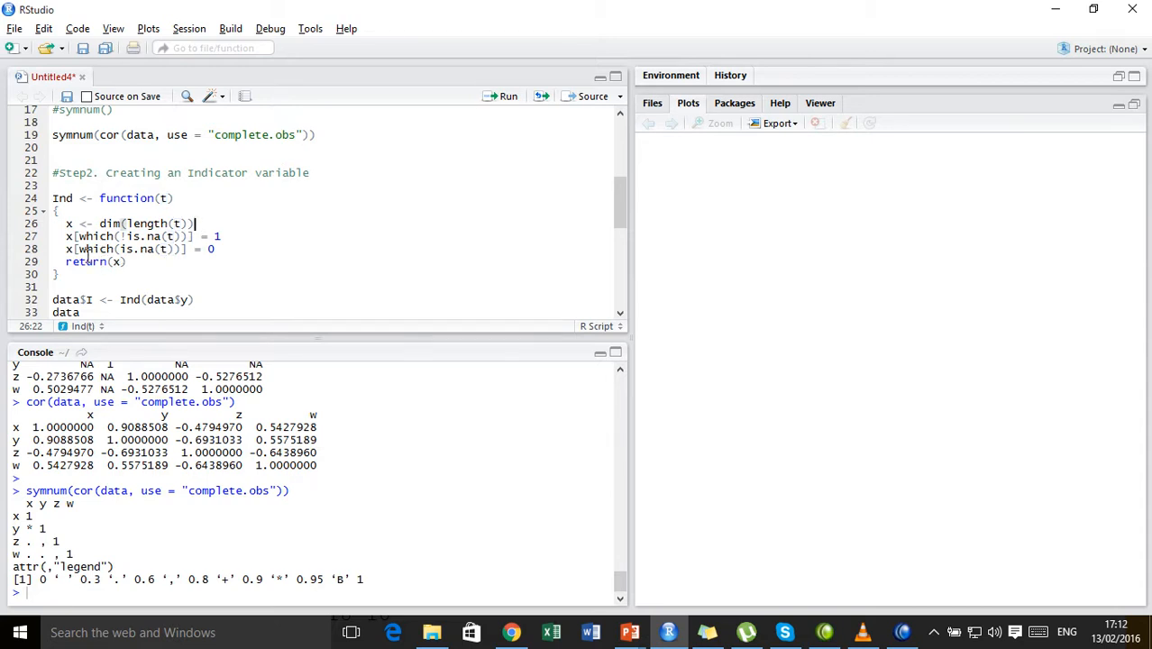
left_click(220, 237)
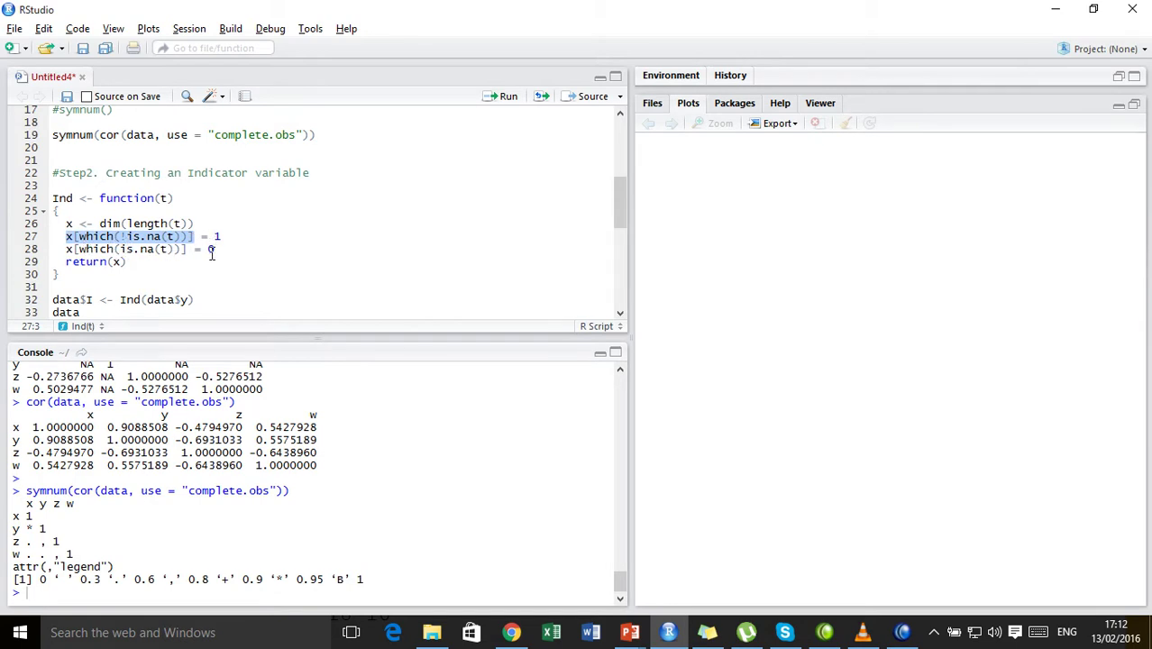
left_click(217, 248)
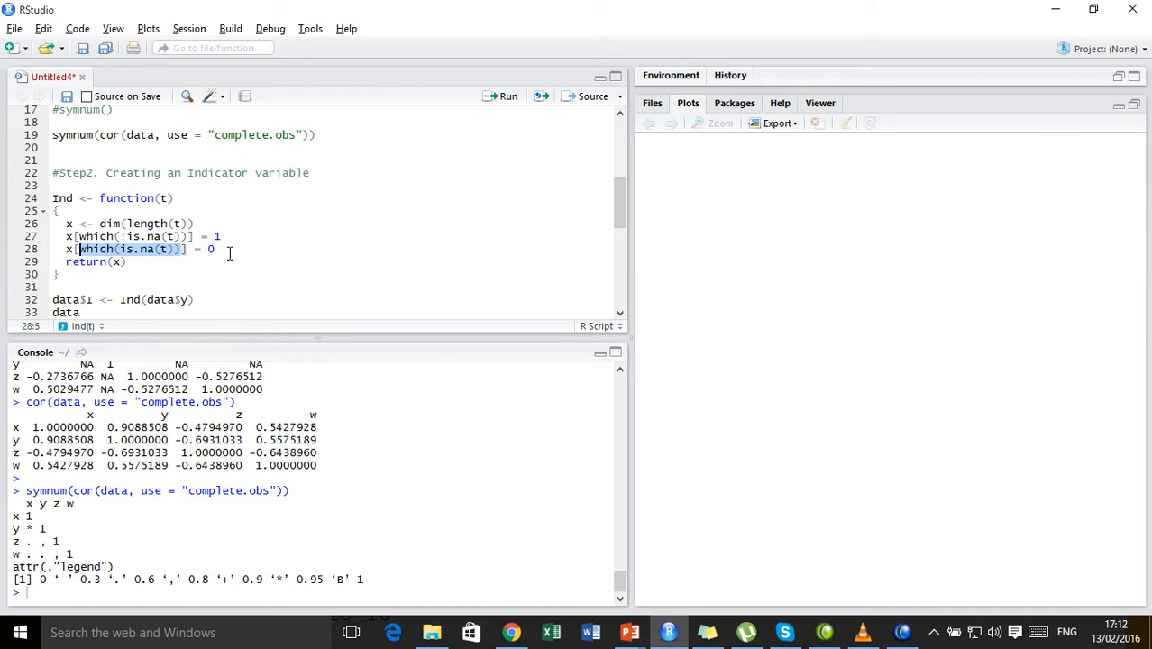
left_click(215, 248)
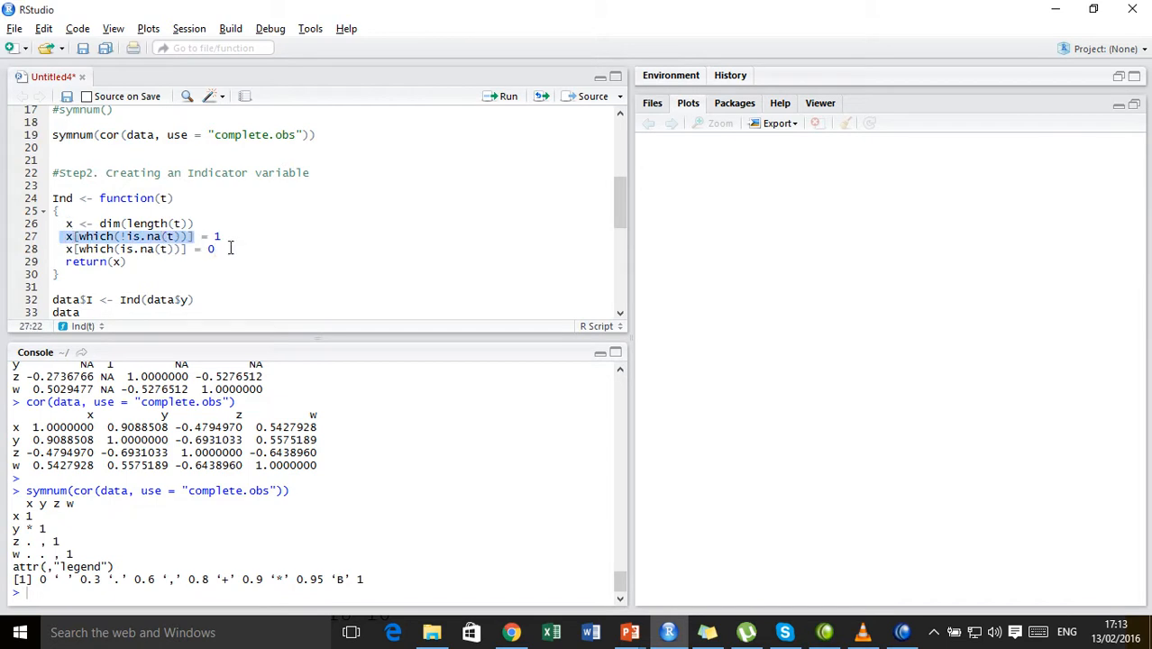
left_click(219, 236)
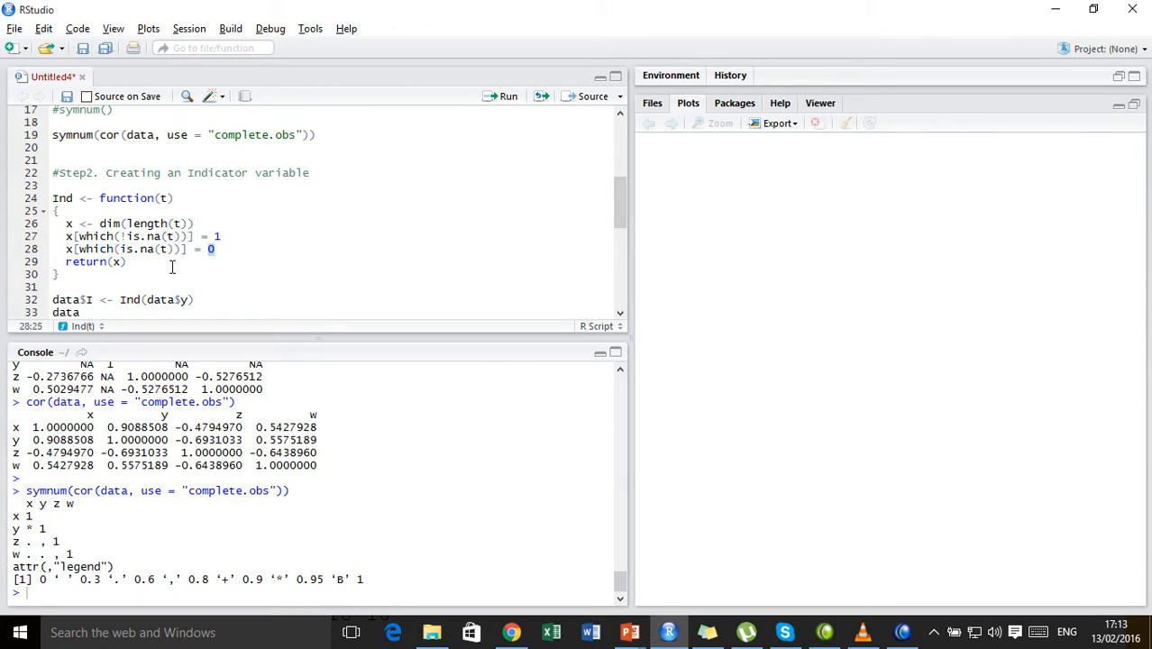
double_click(87, 261)
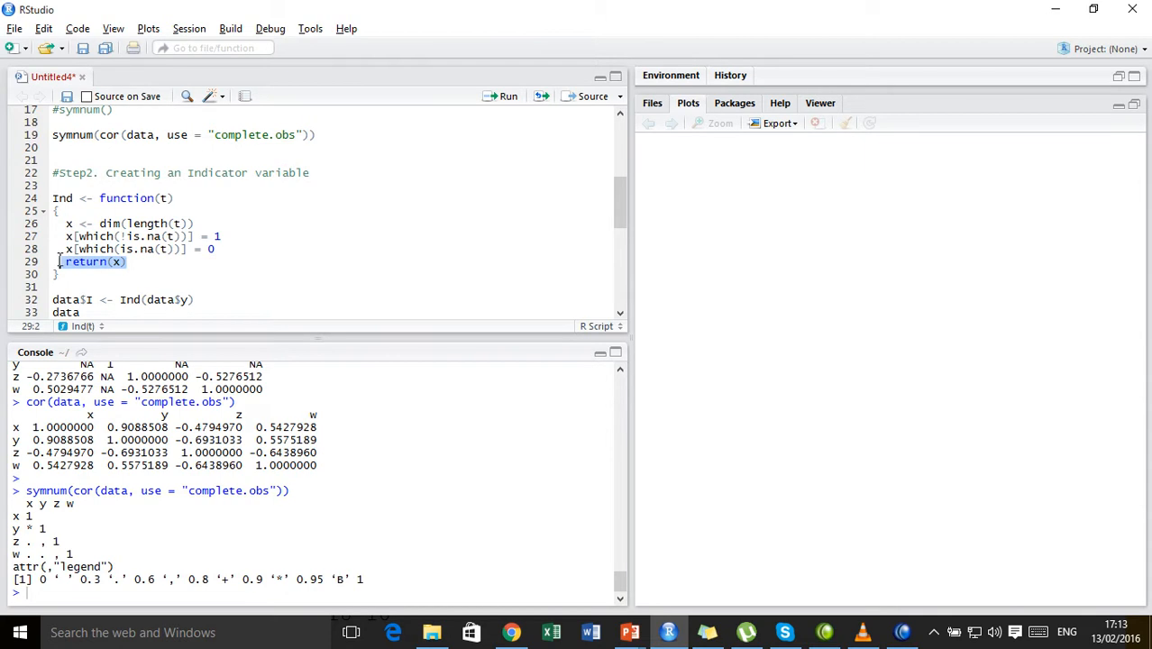
scroll("down", 3)
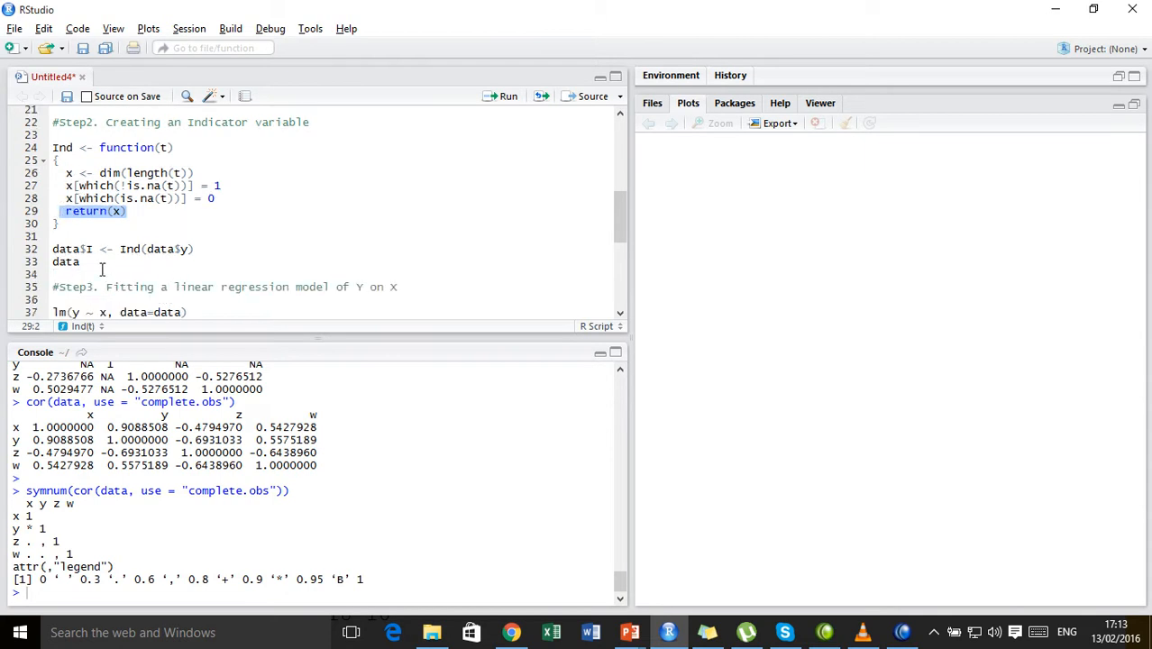
left_click(88, 248)
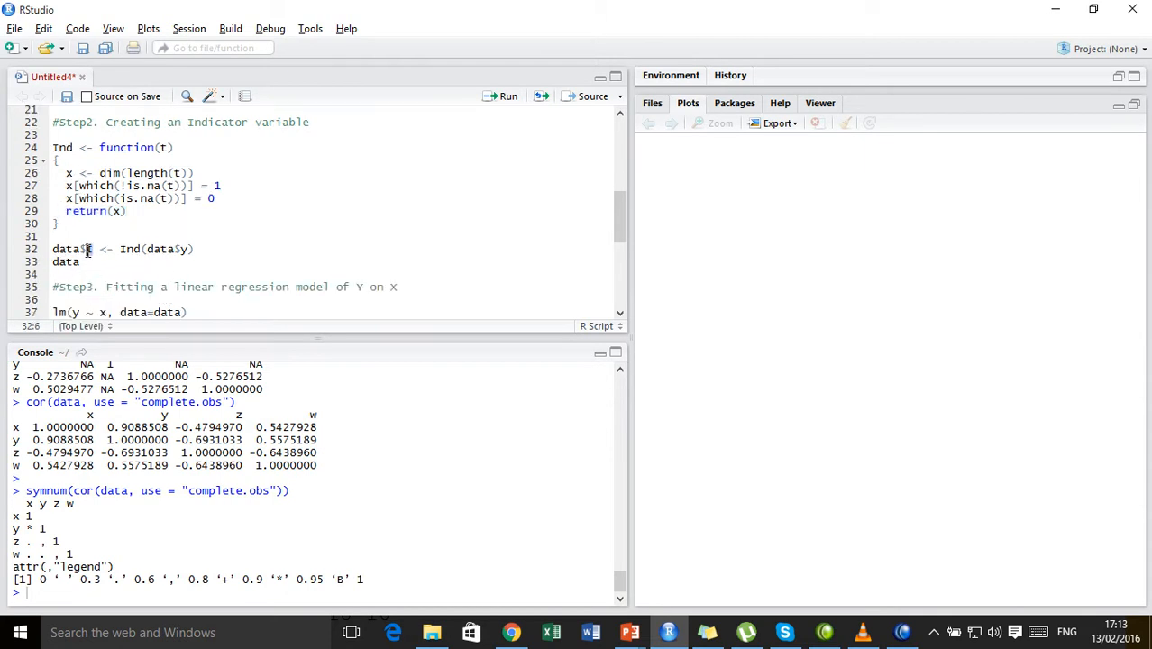
double_click(71, 248)
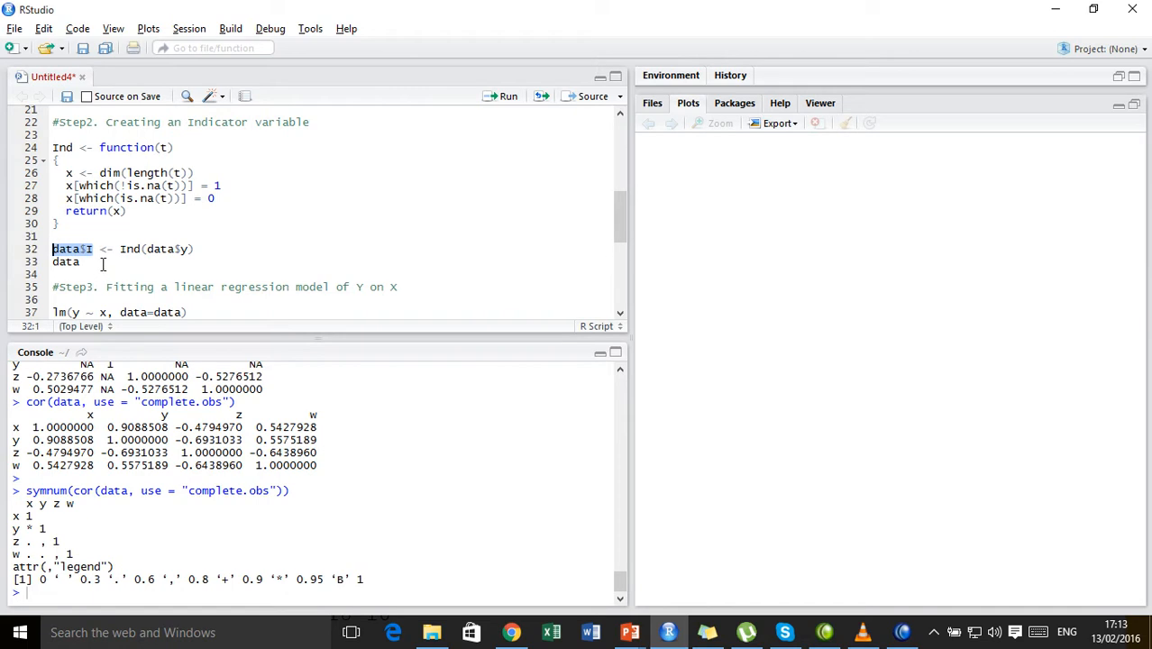
left_click(100, 261)
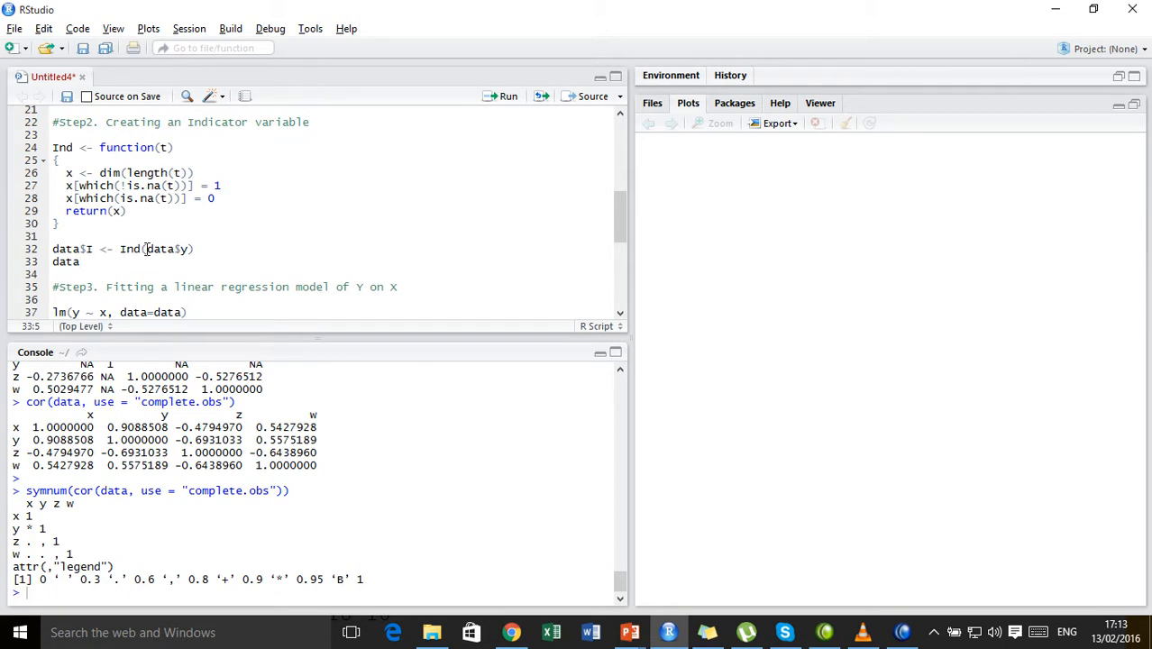
left_click(162, 147)
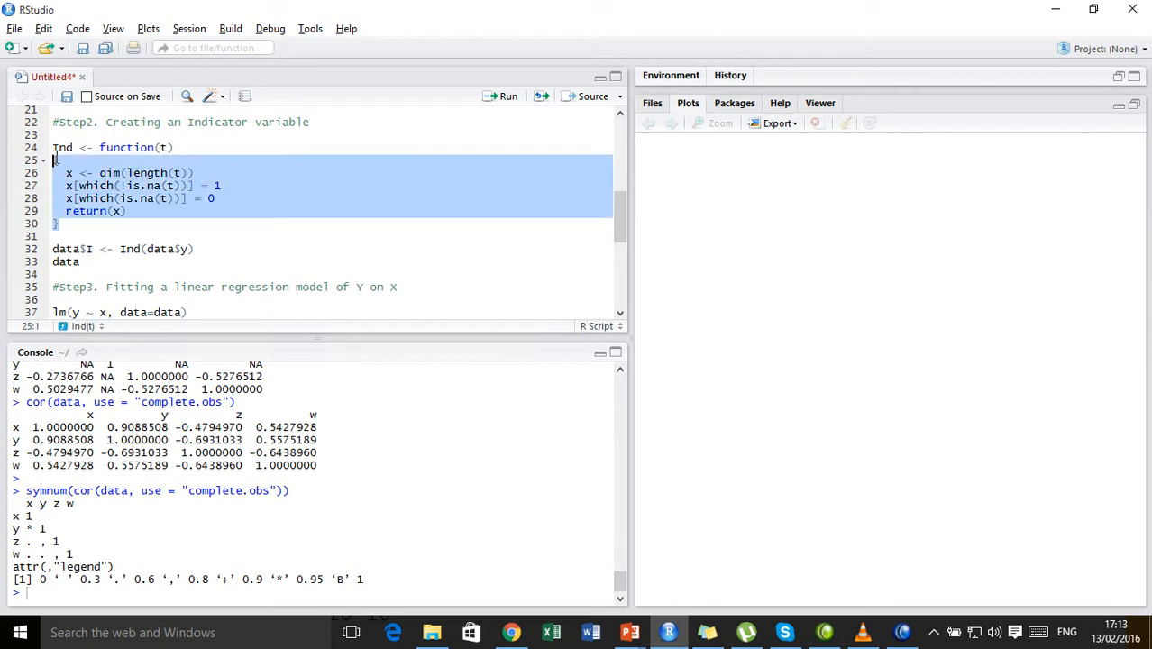
Run the Ind function and data$I <- Ind(data$y), printing data with I=0 where y is NA.
left_click(503, 95)
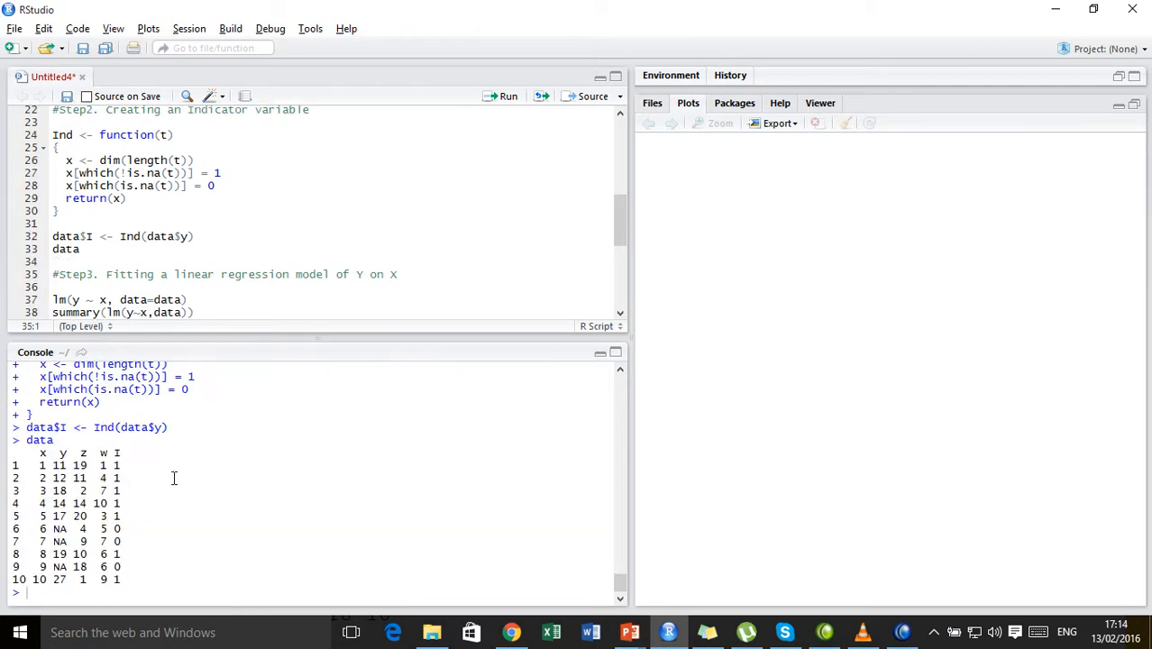
mouse_move(121, 471)
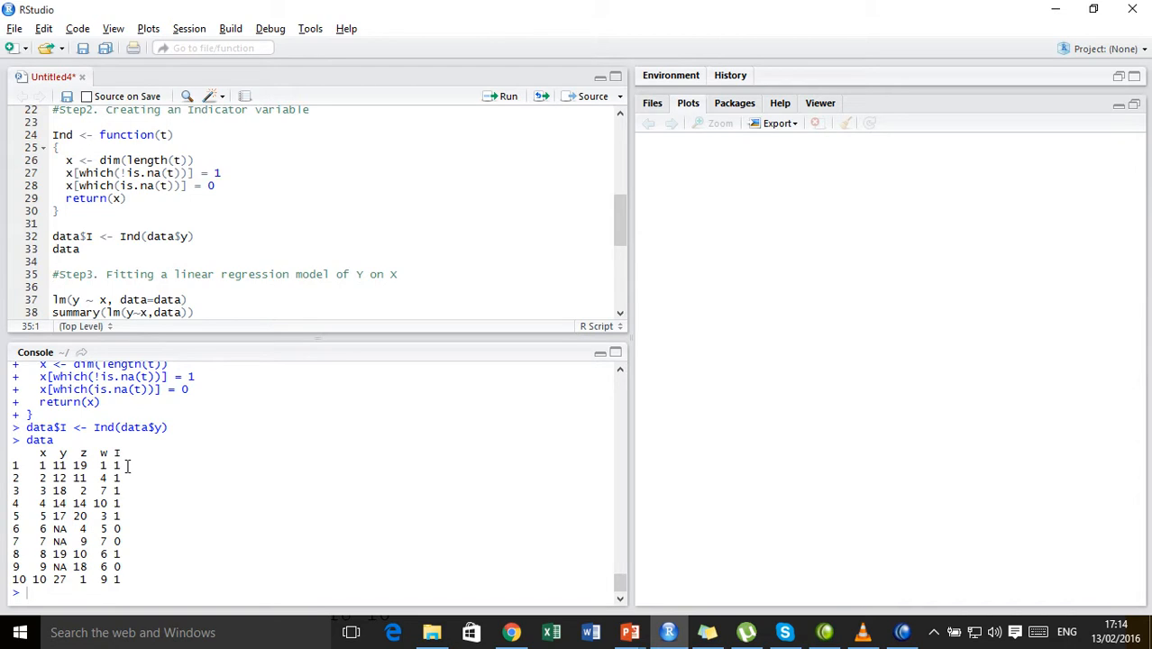
double_click(50, 465)
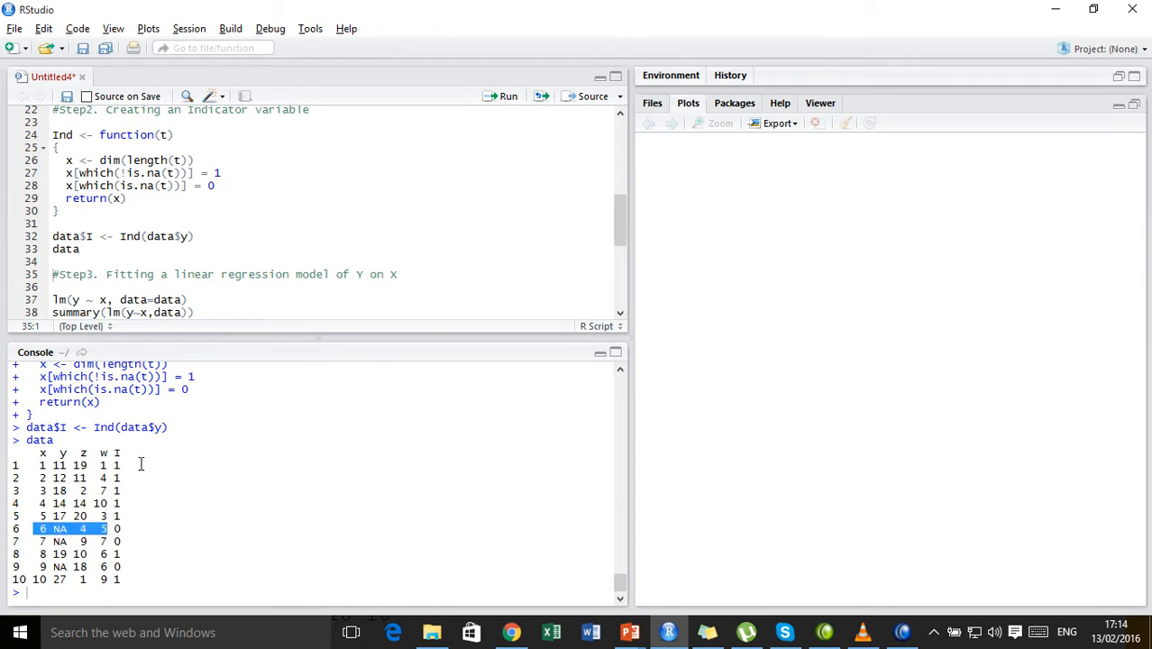
scroll("down", 3)
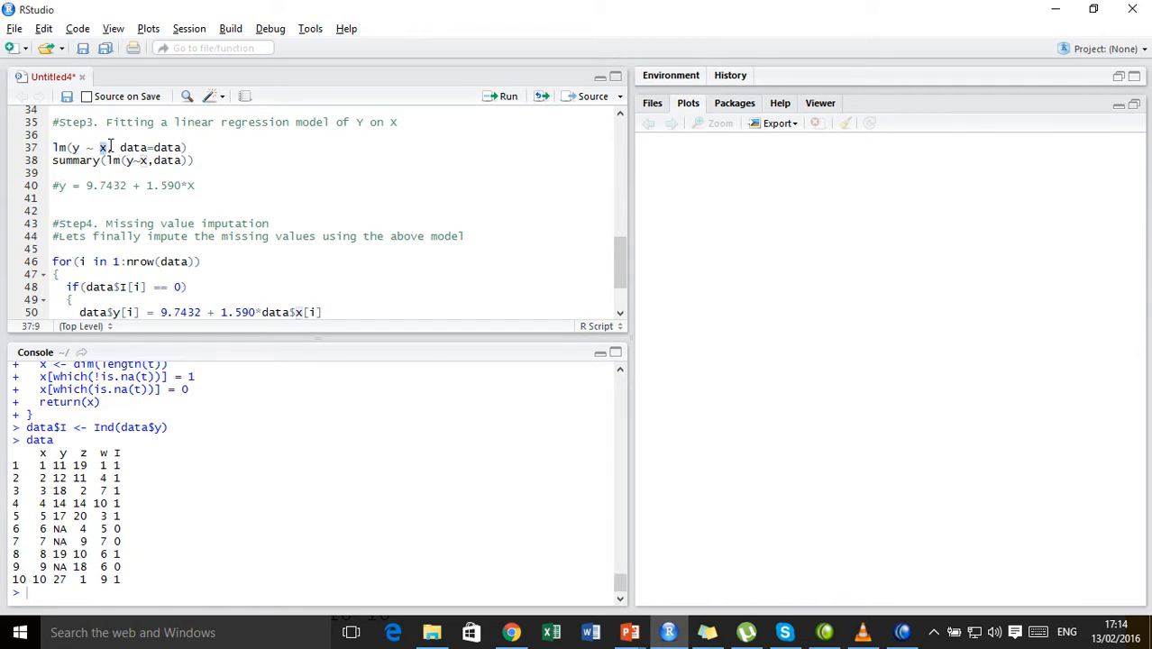
Fit lm(y ~ x), giving intercept 9.743 and slope 1.509 for x.
double_click(134, 147)
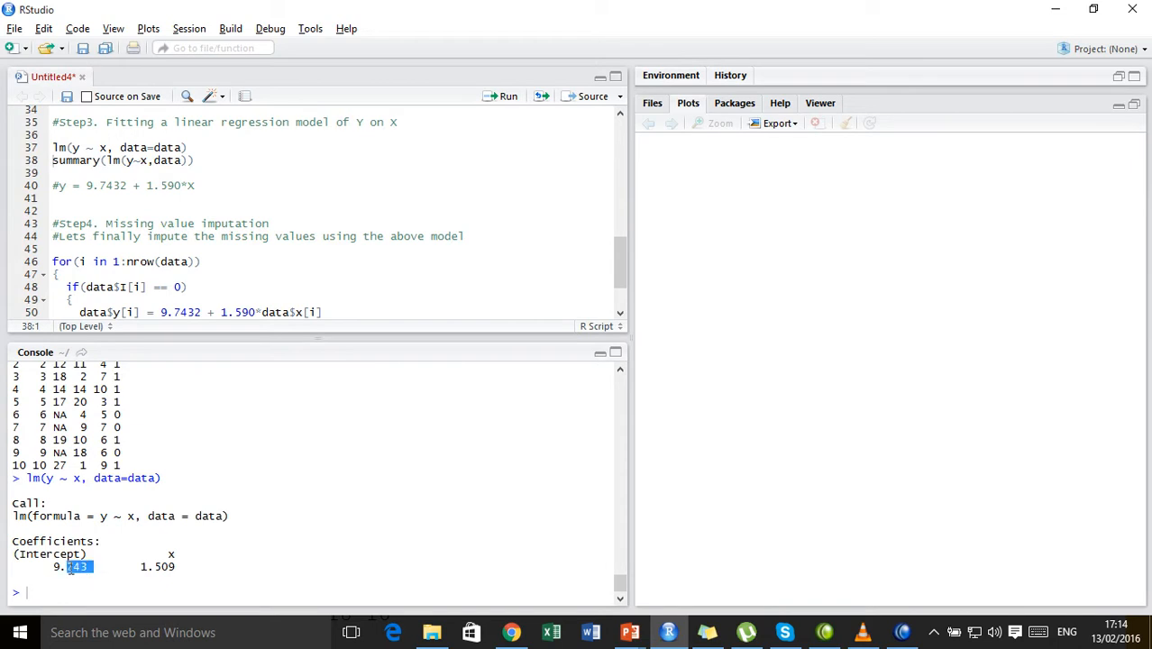
double_click(162, 566)
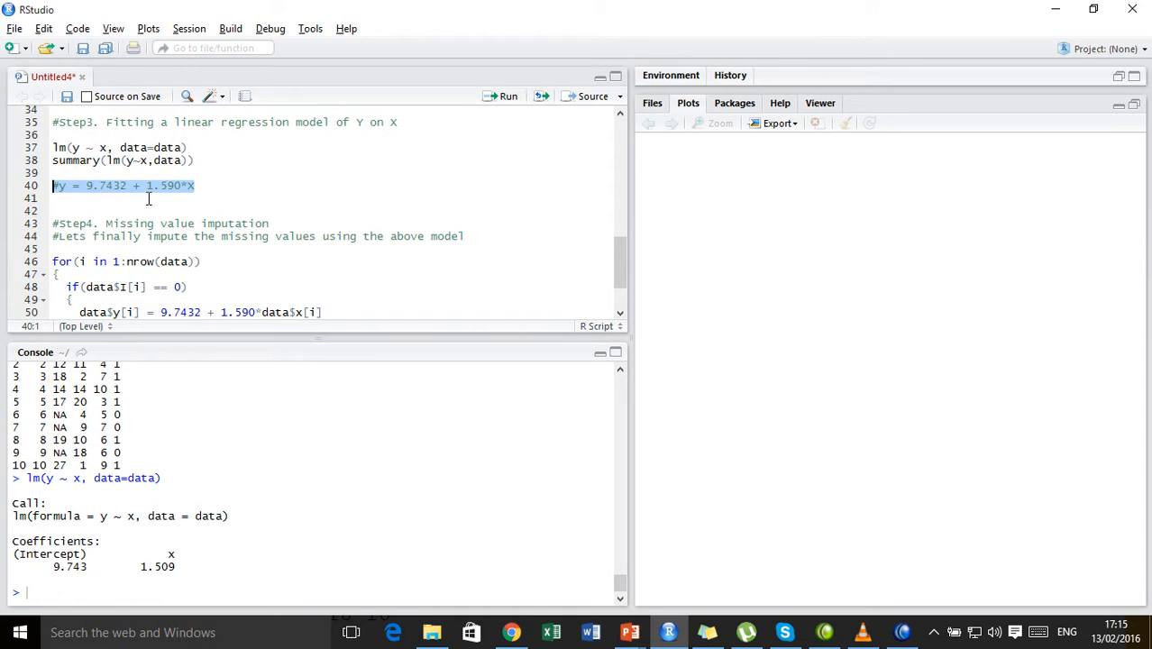
left_click(193, 185)
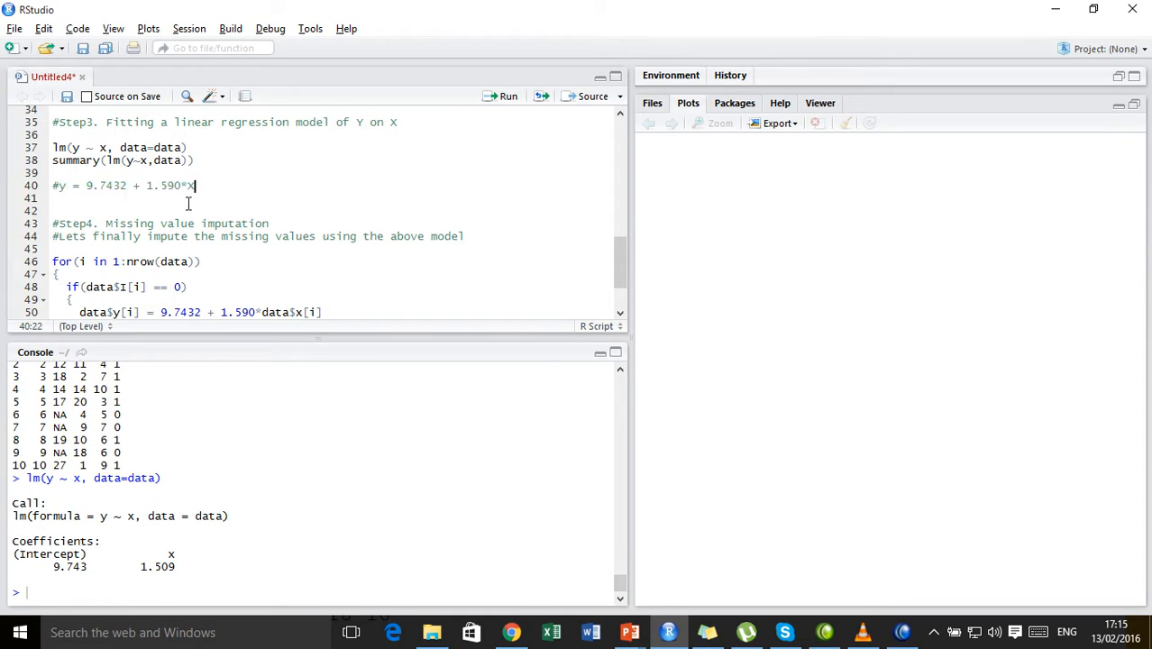
mouse_move(194, 206)
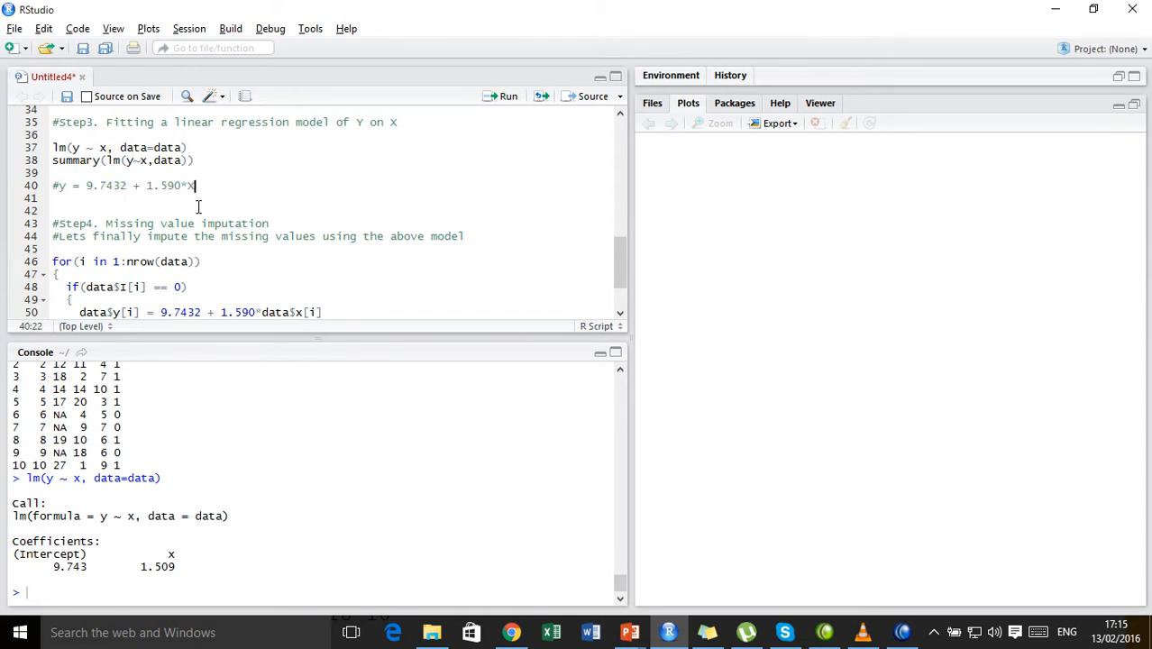
scroll("down", 3)
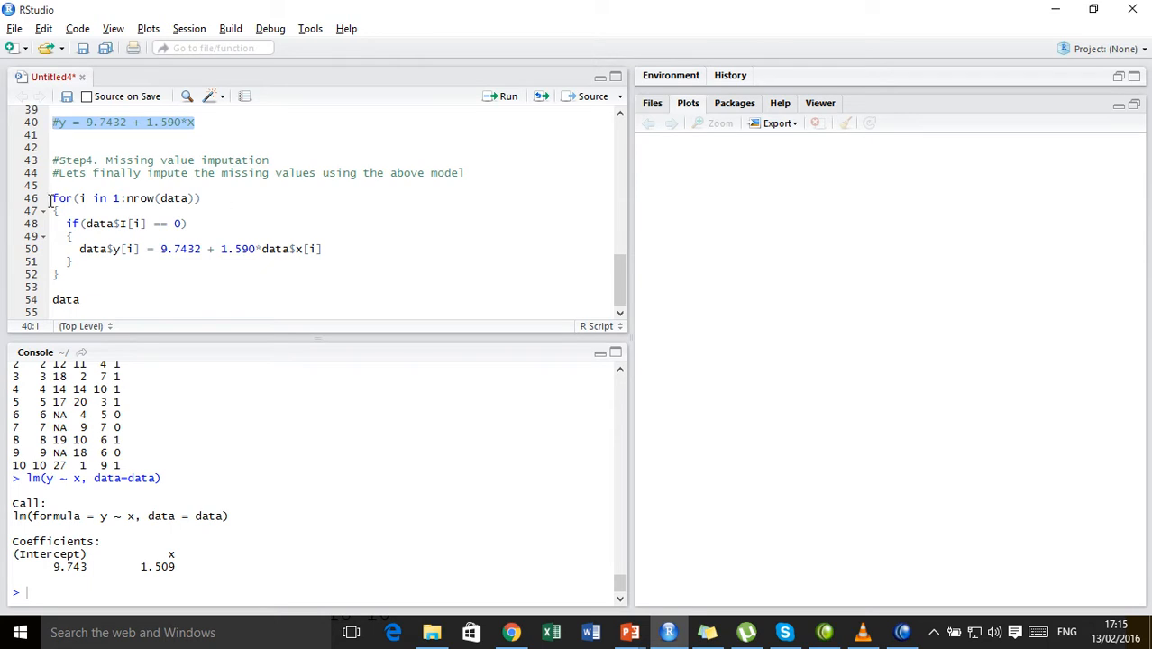
left_click_drag(51, 198, 59, 273)
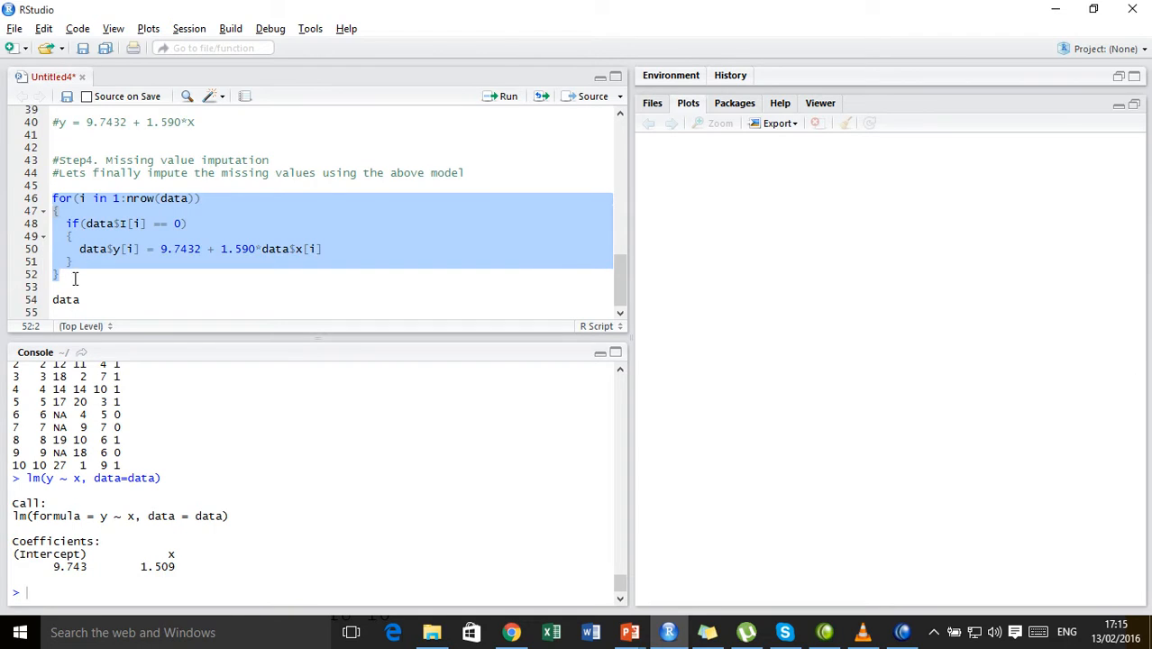
left_click(89, 197)
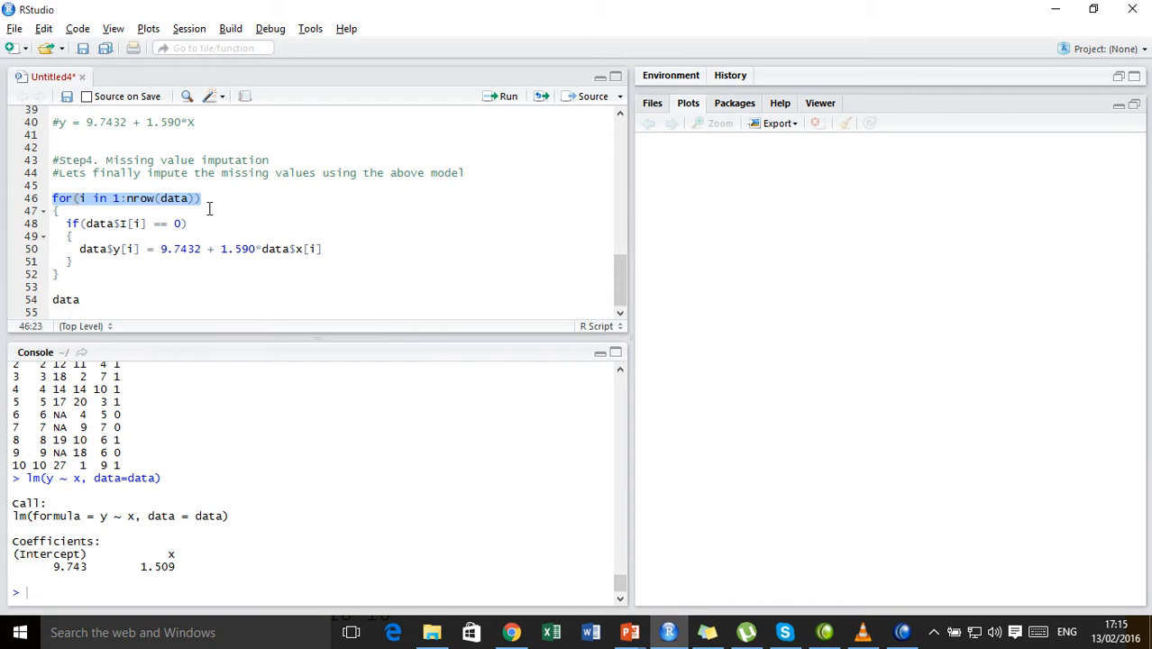
left_click(72, 224)
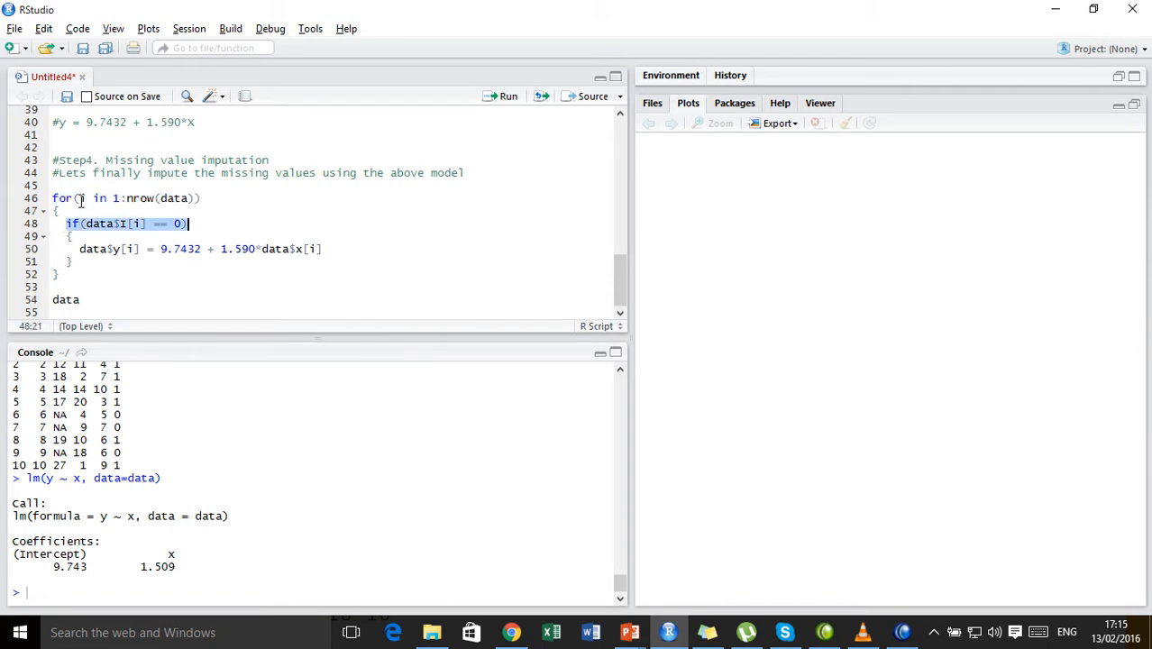
left_click(111, 197)
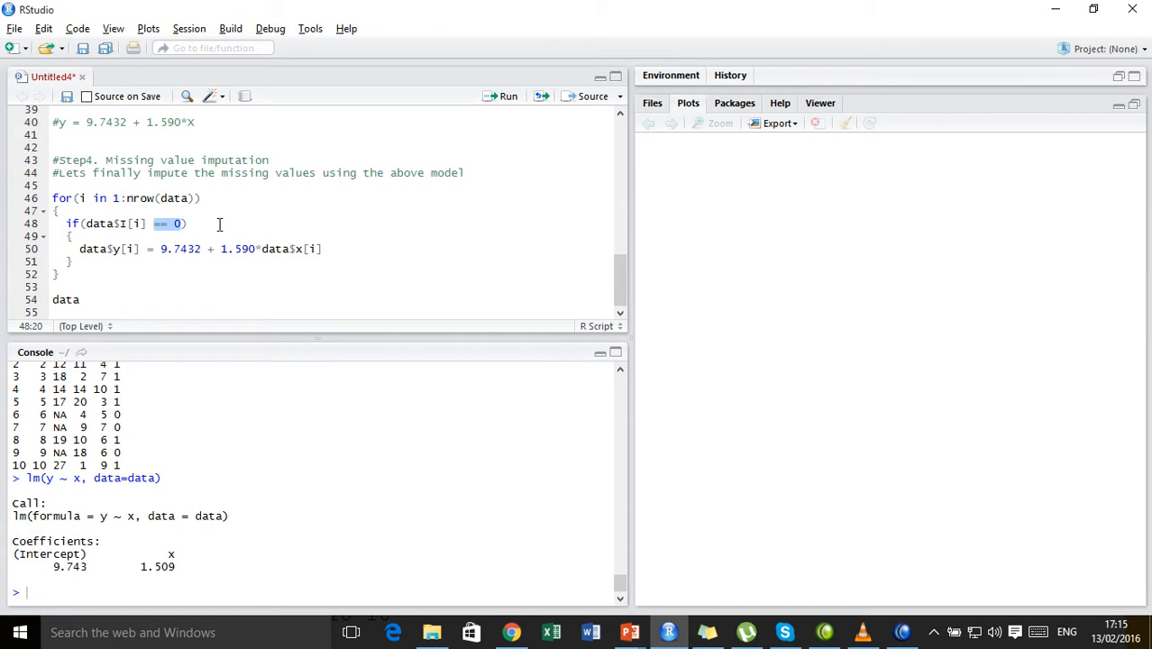
mouse_move(156, 234)
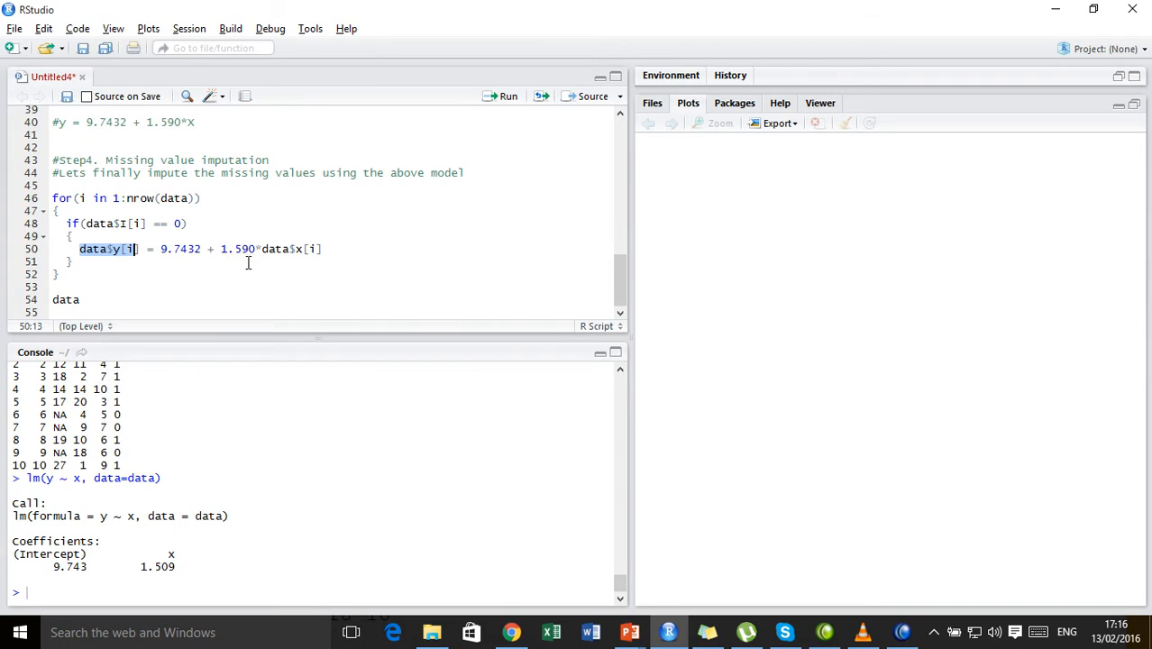
mouse_move(298, 261)
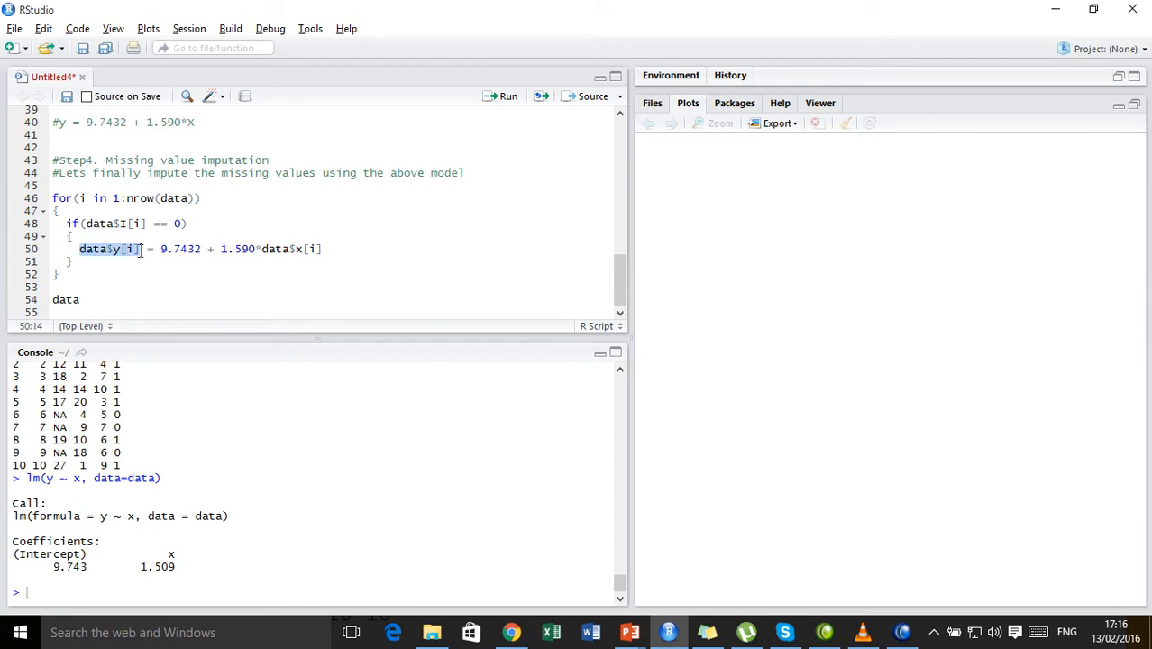
left_click(160, 249)
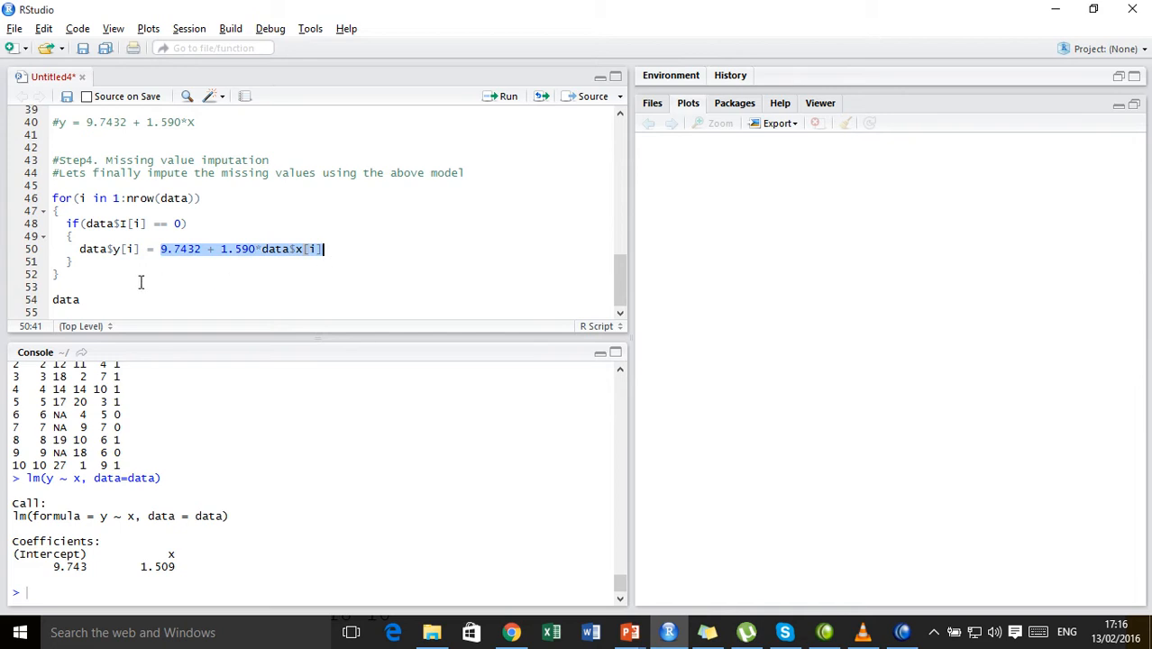
left_click_drag(321, 249, 52, 198)
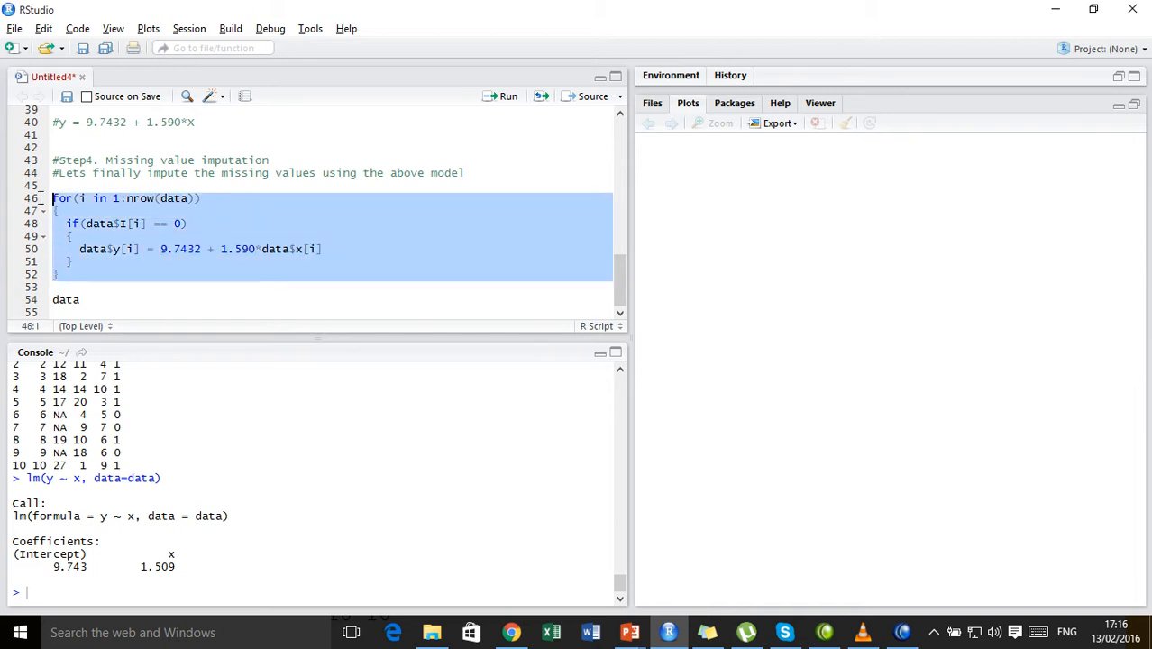
Run the imputation loop filling y with 19.2832, 20.8732, 24.0532, then summary(data).
left_click(503, 95)
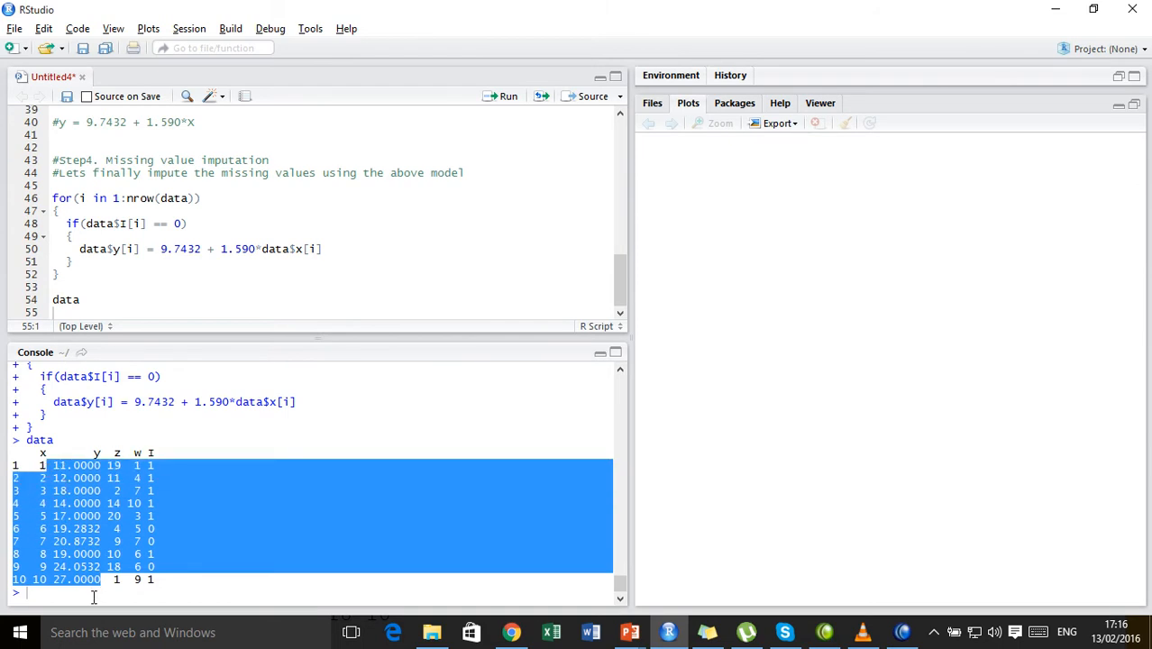
type("summary(d")
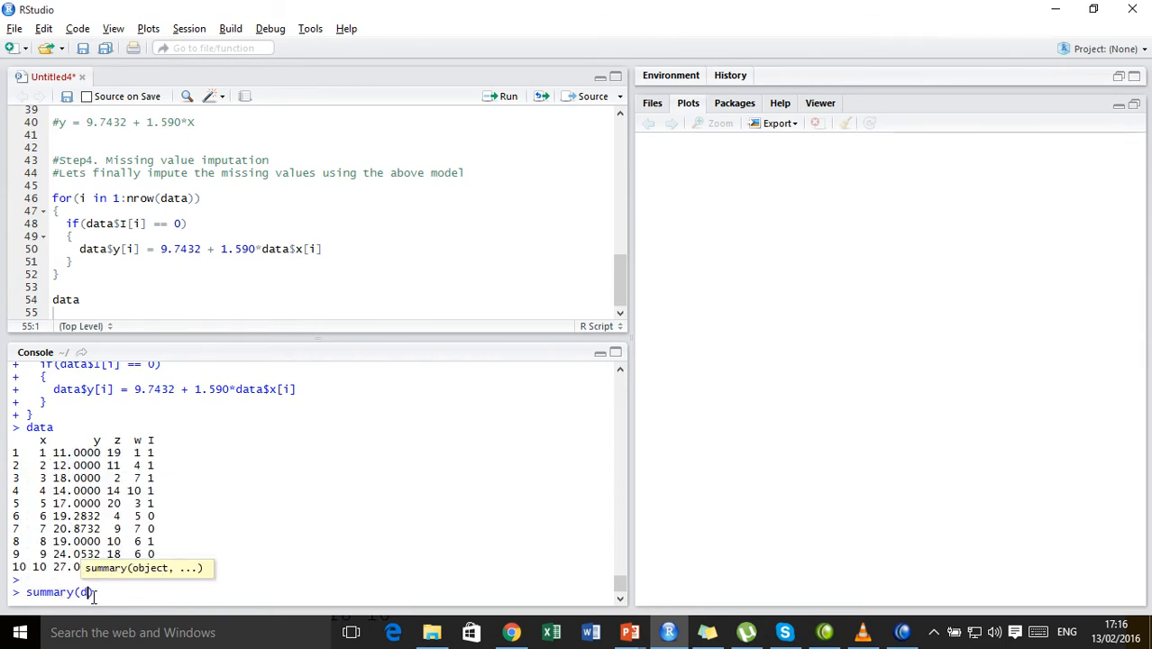
key("Return")
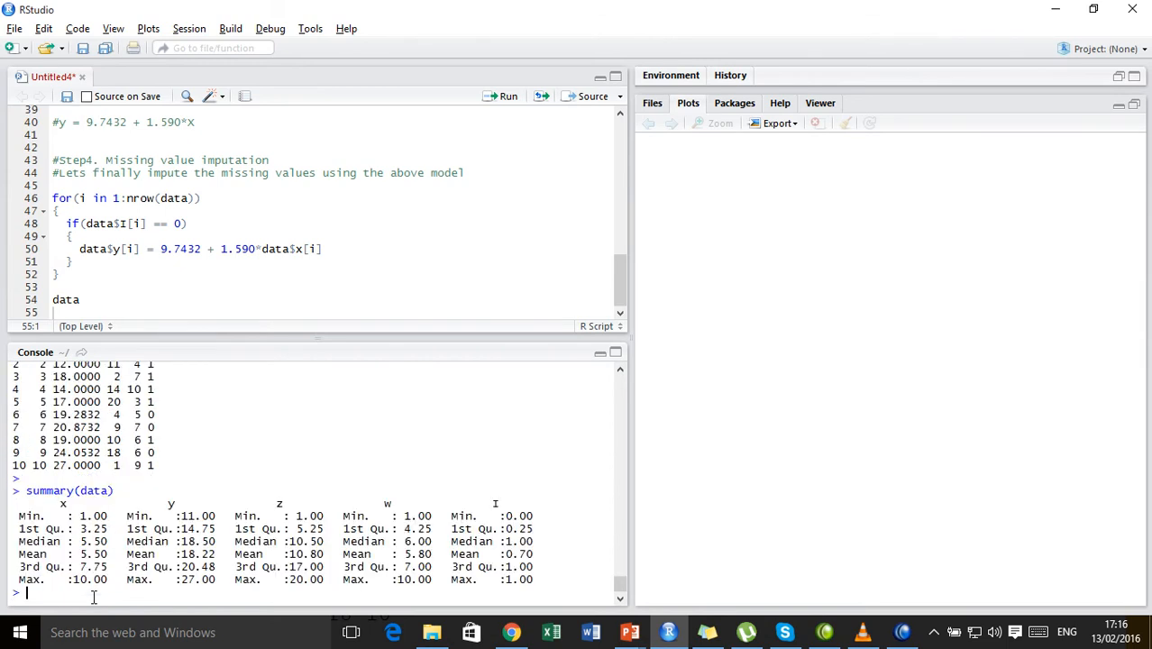